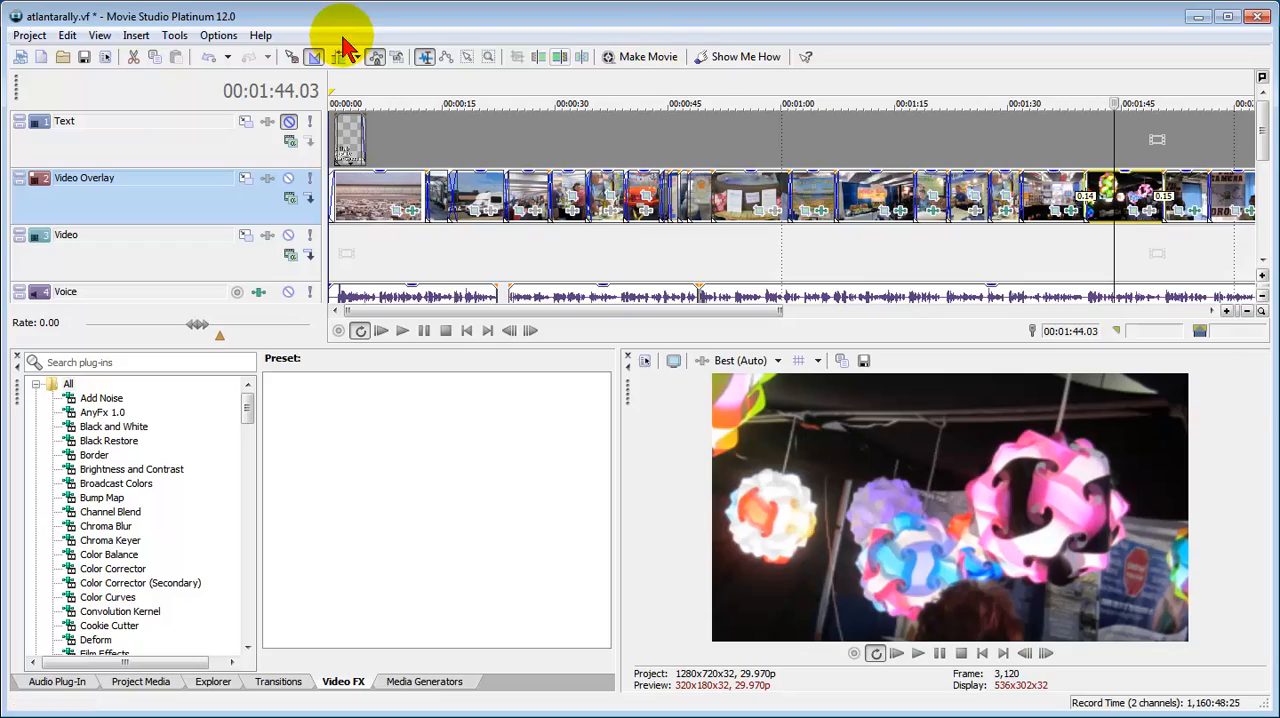
Open the project properties showing the HDV 720-30p template at 1280x720, 29.970 fps.
click(33, 36)
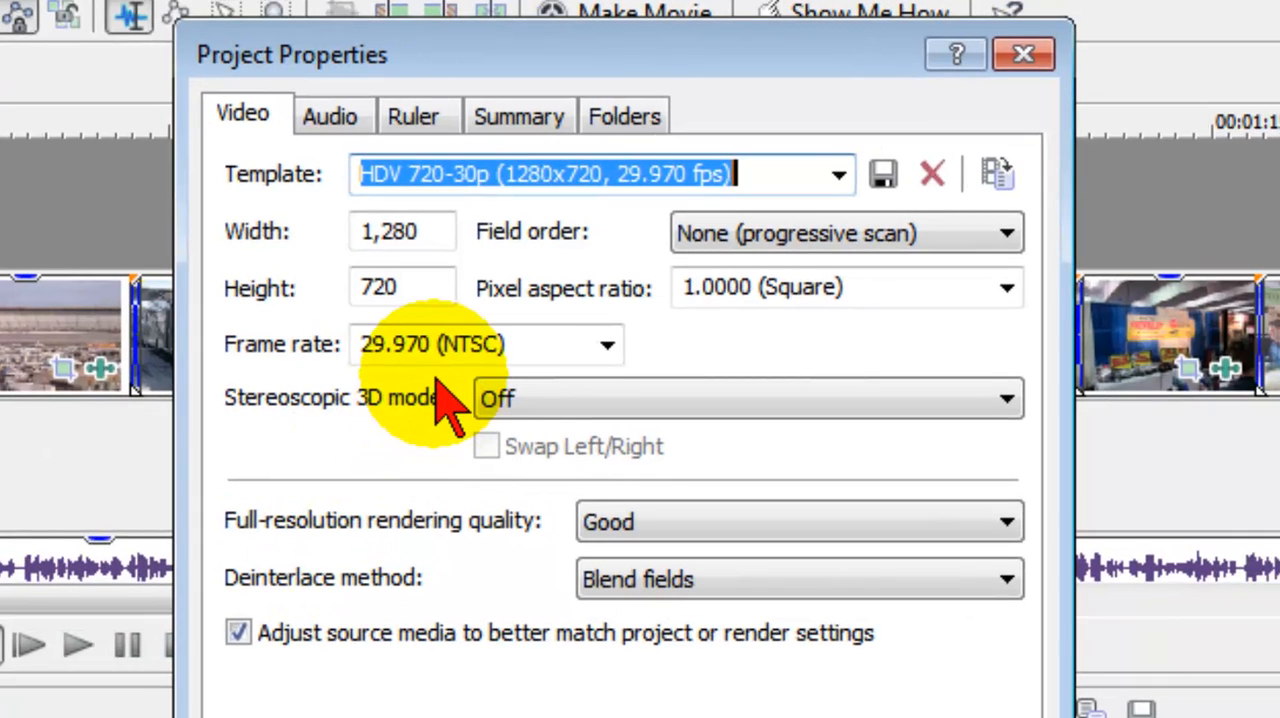
mouse_move(760, 360)
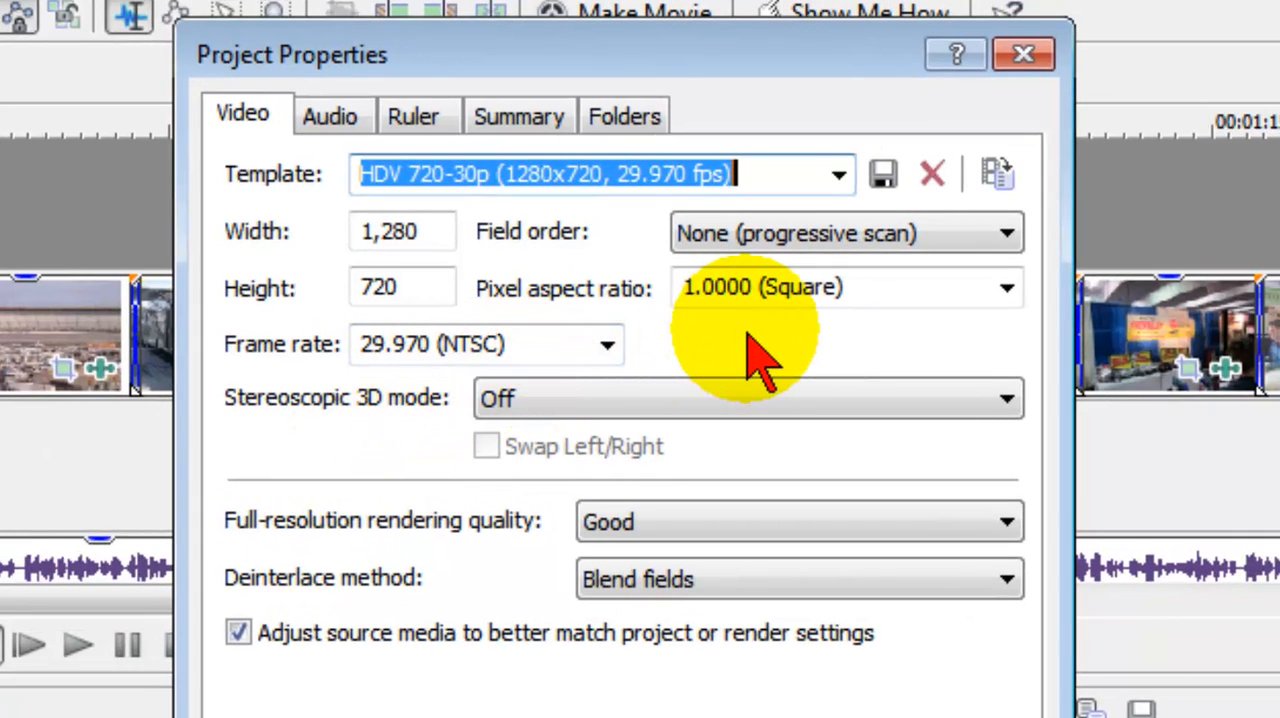
mouse_move(940, 370)
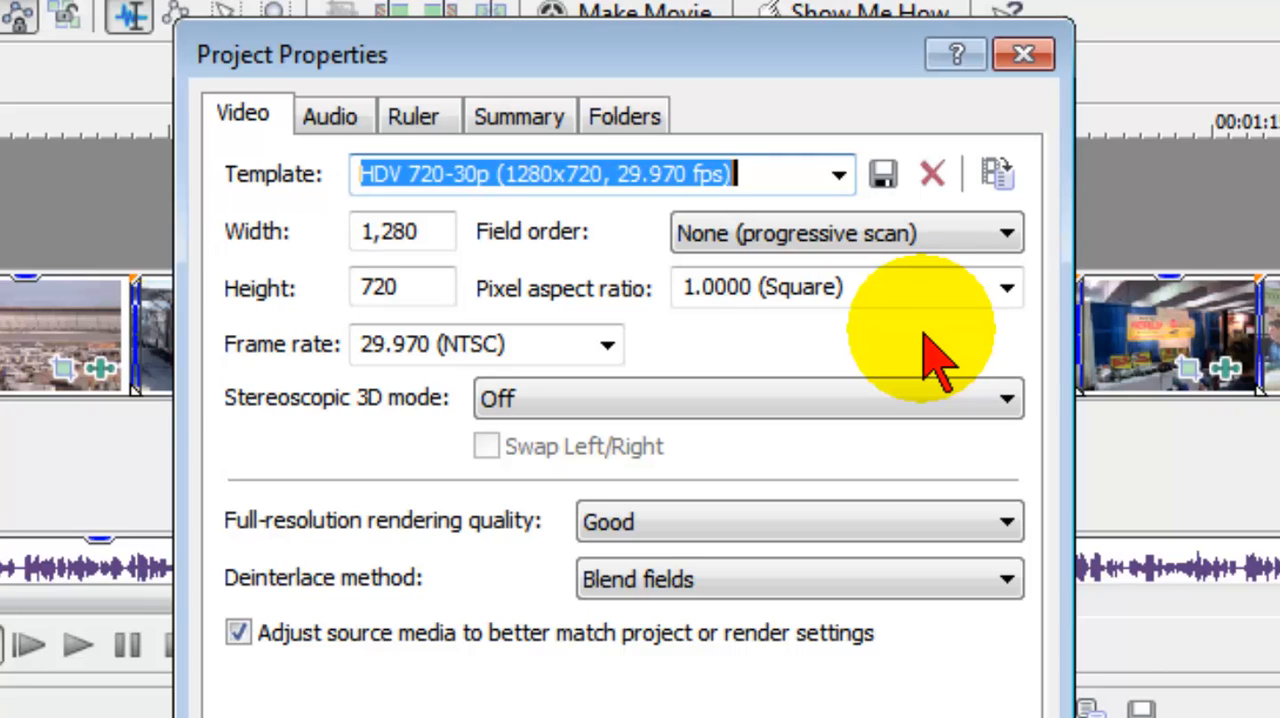
mouse_move(720, 340)
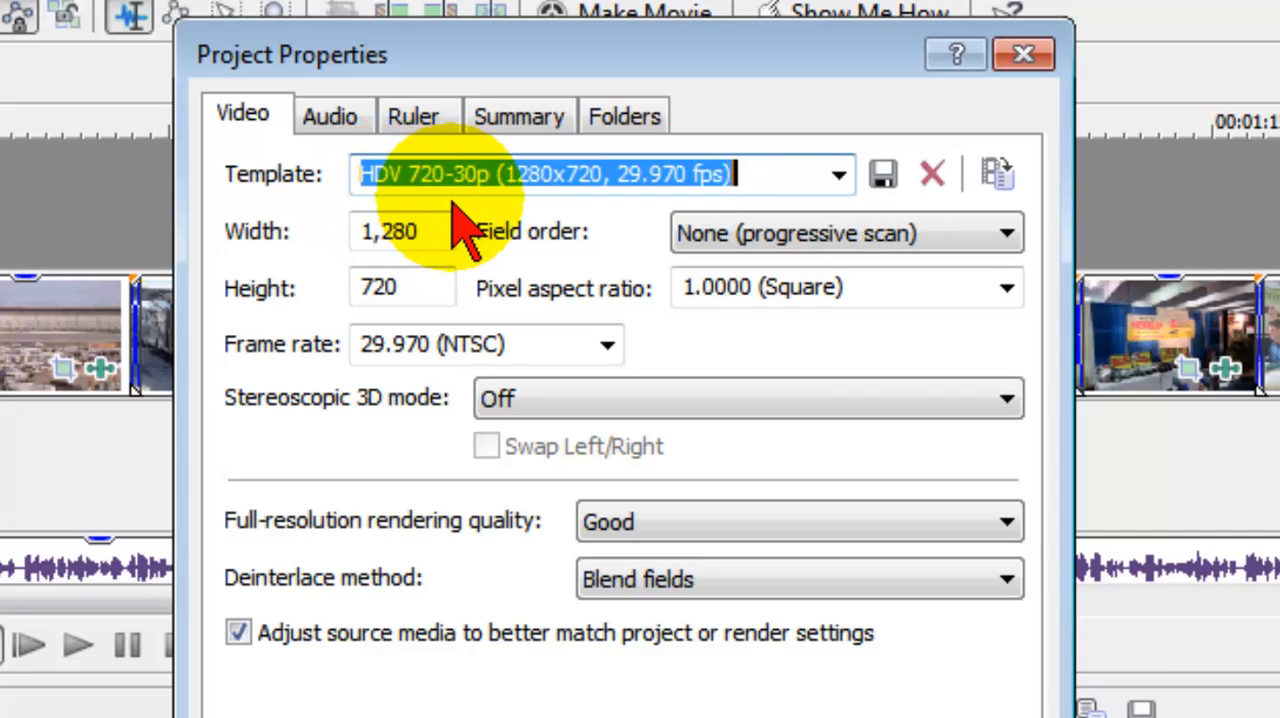
mouse_move(563, 222)
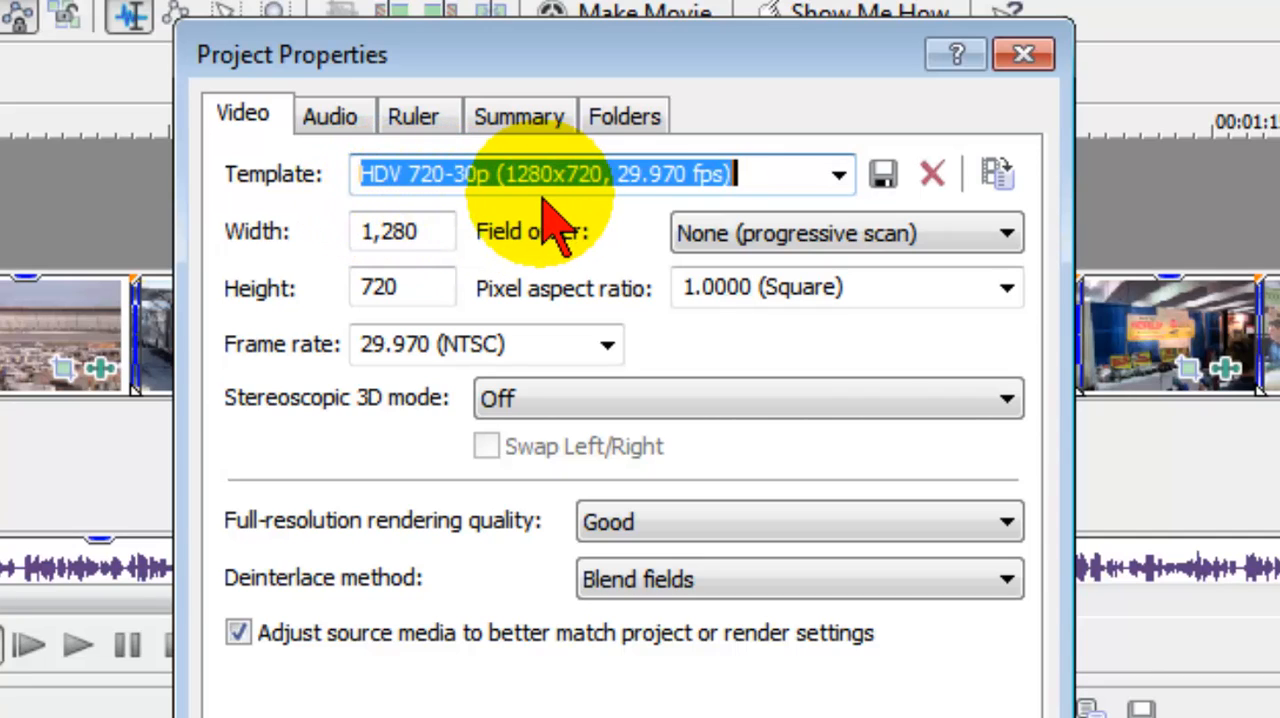
mouse_move(580, 215)
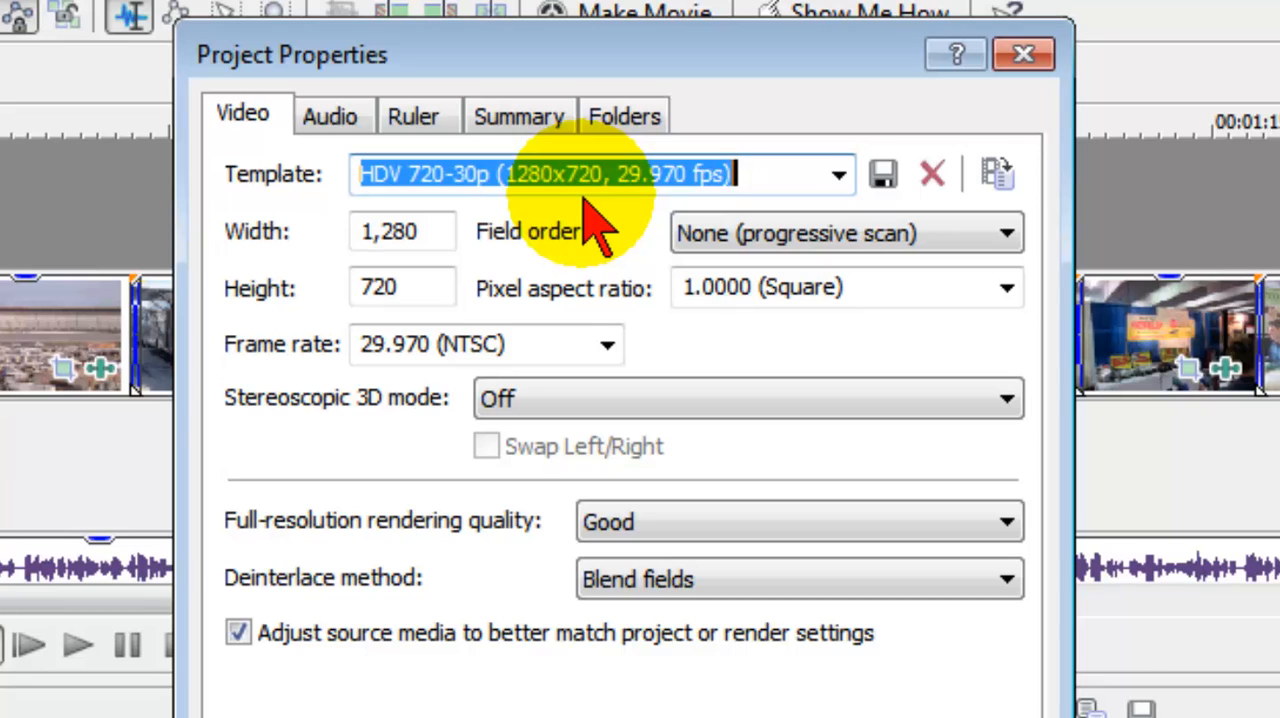
mouse_move(785, 260)
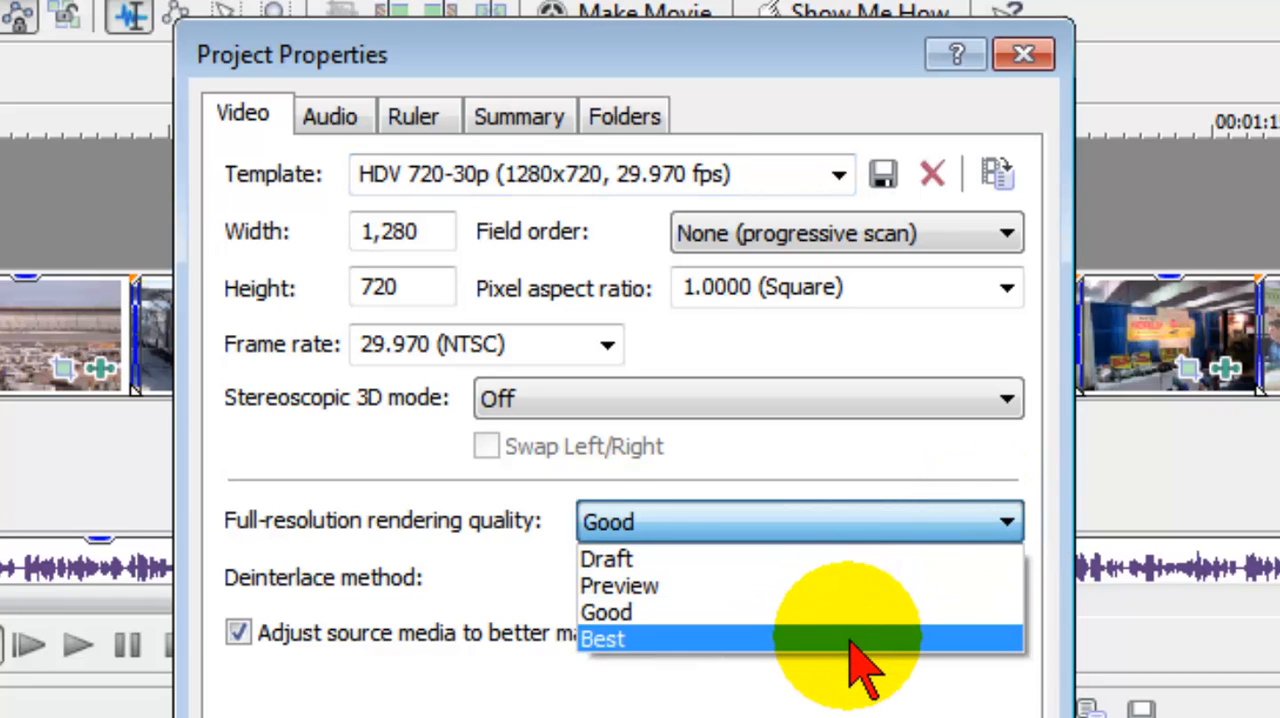
Set full-resolution rendering to Best, apply settings to all new projects, and close properties.
click(609, 637)
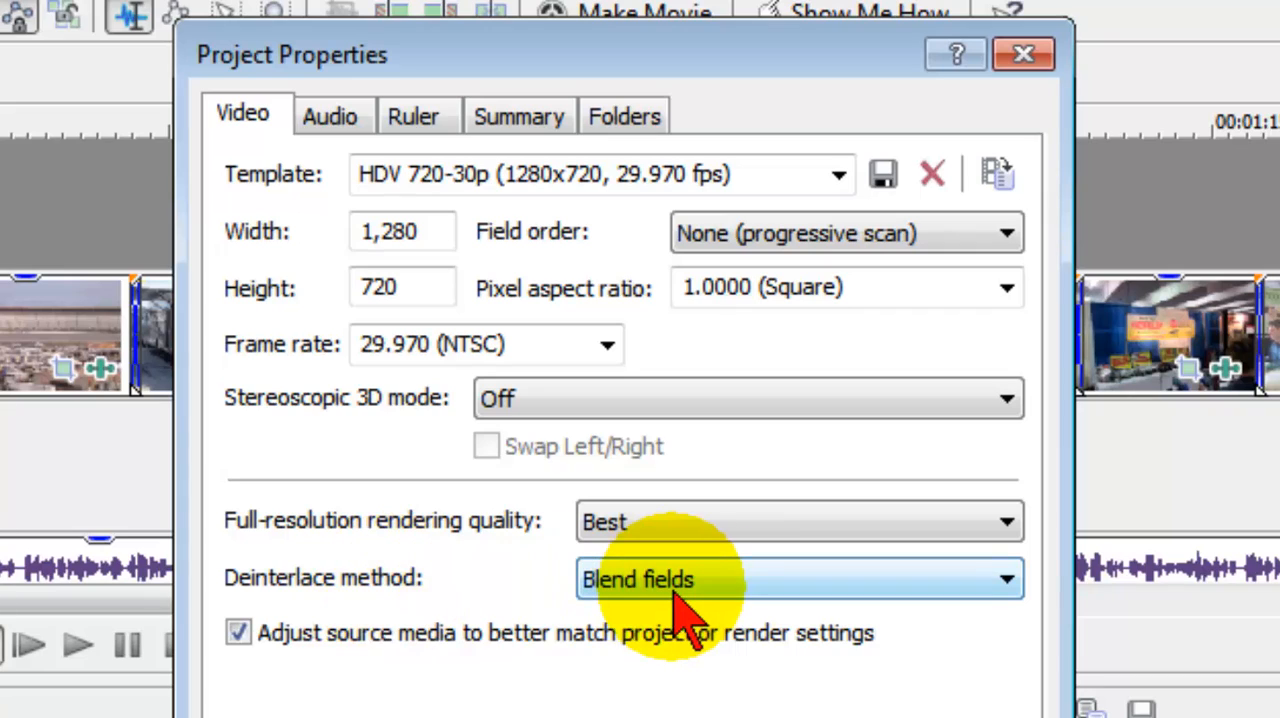
mouse_move(290, 700)
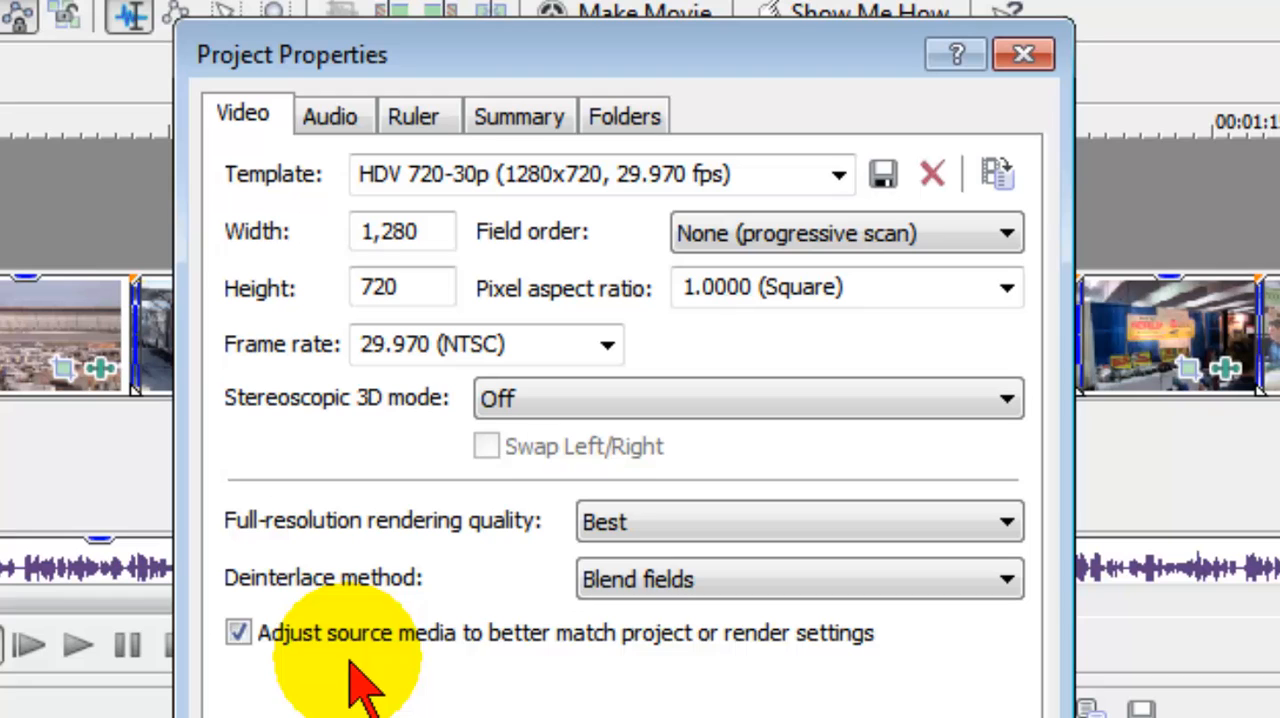
mouse_move(795, 710)
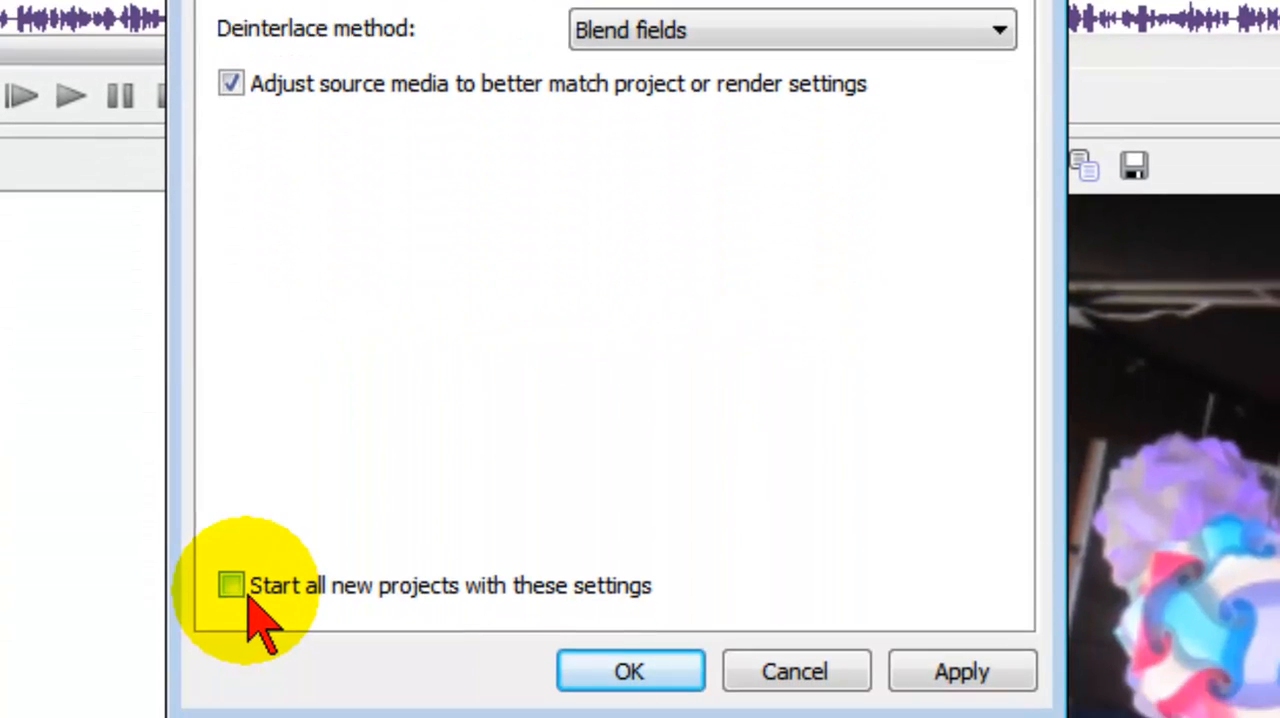
click(235, 587)
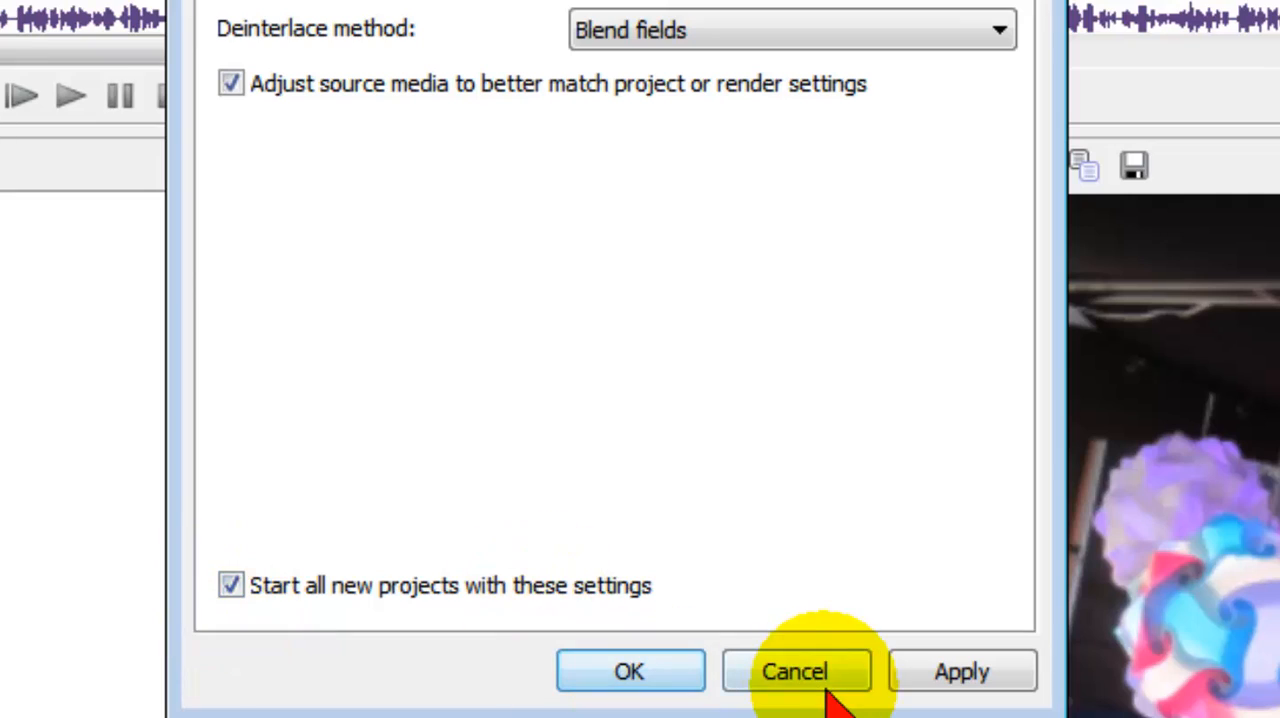
click(807, 672)
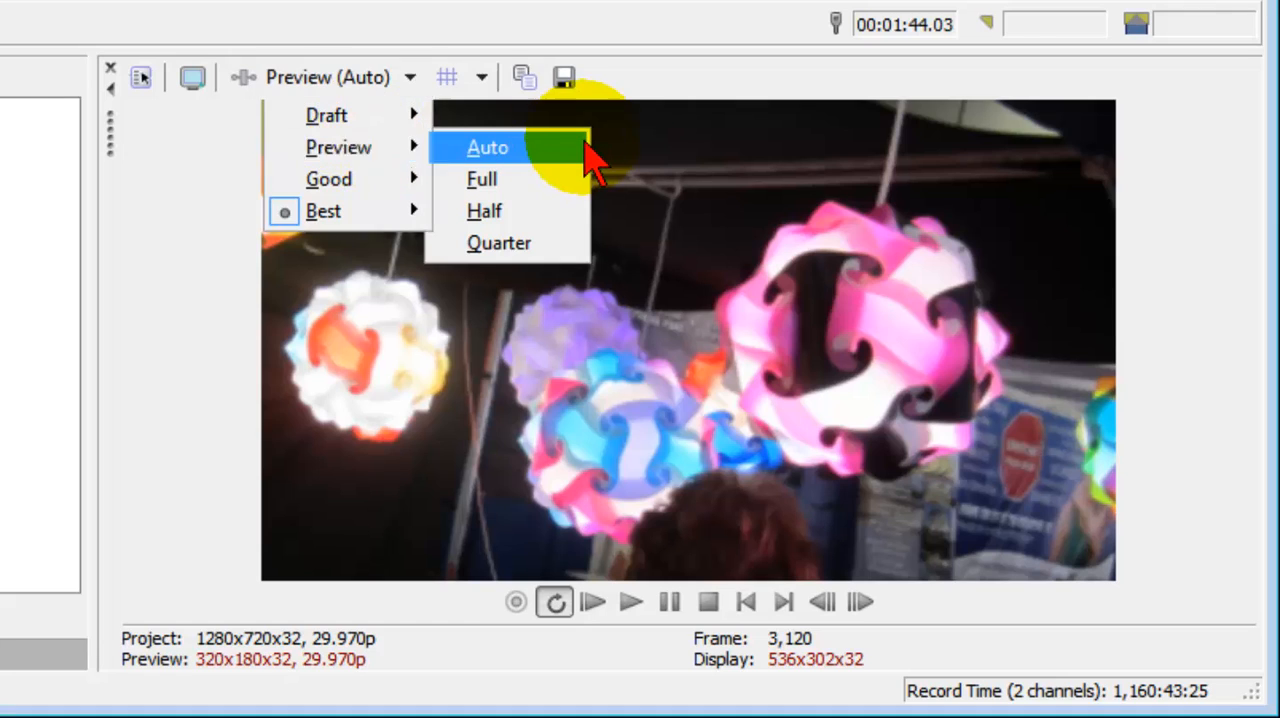
Set the video preview quality to Preview (Auto), then to the Best level.
click(487, 147)
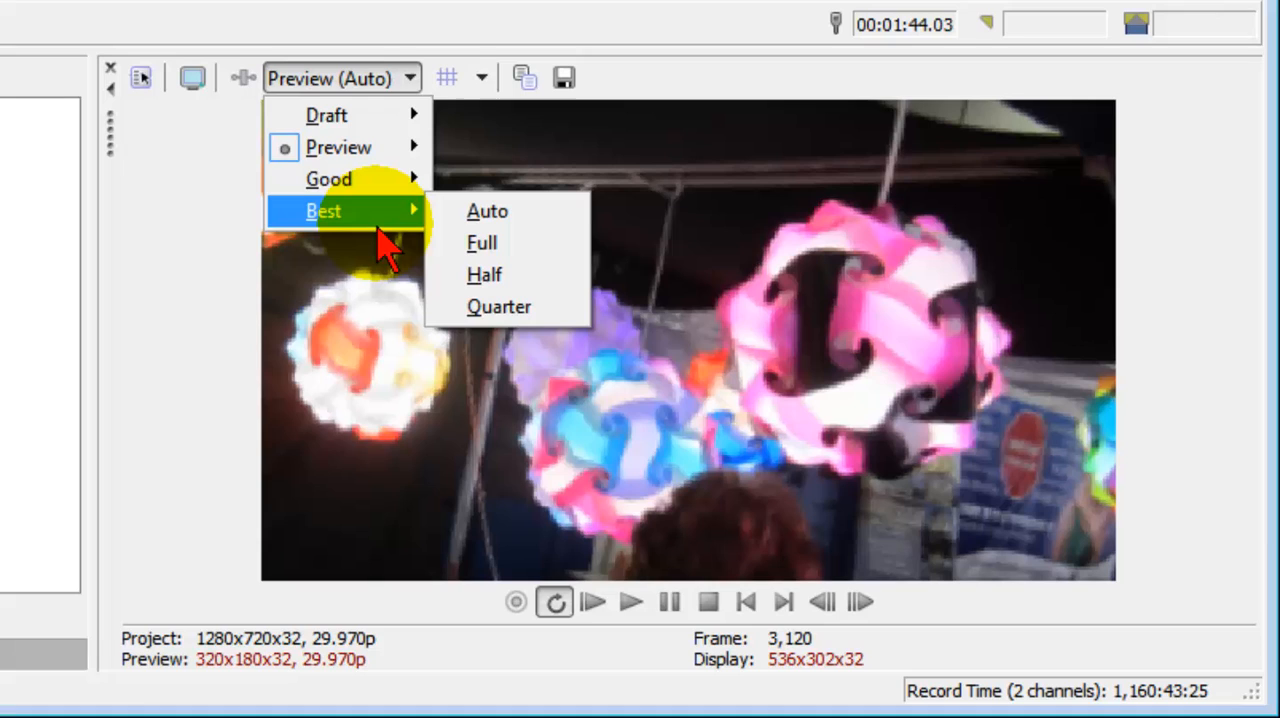
click(486, 211)
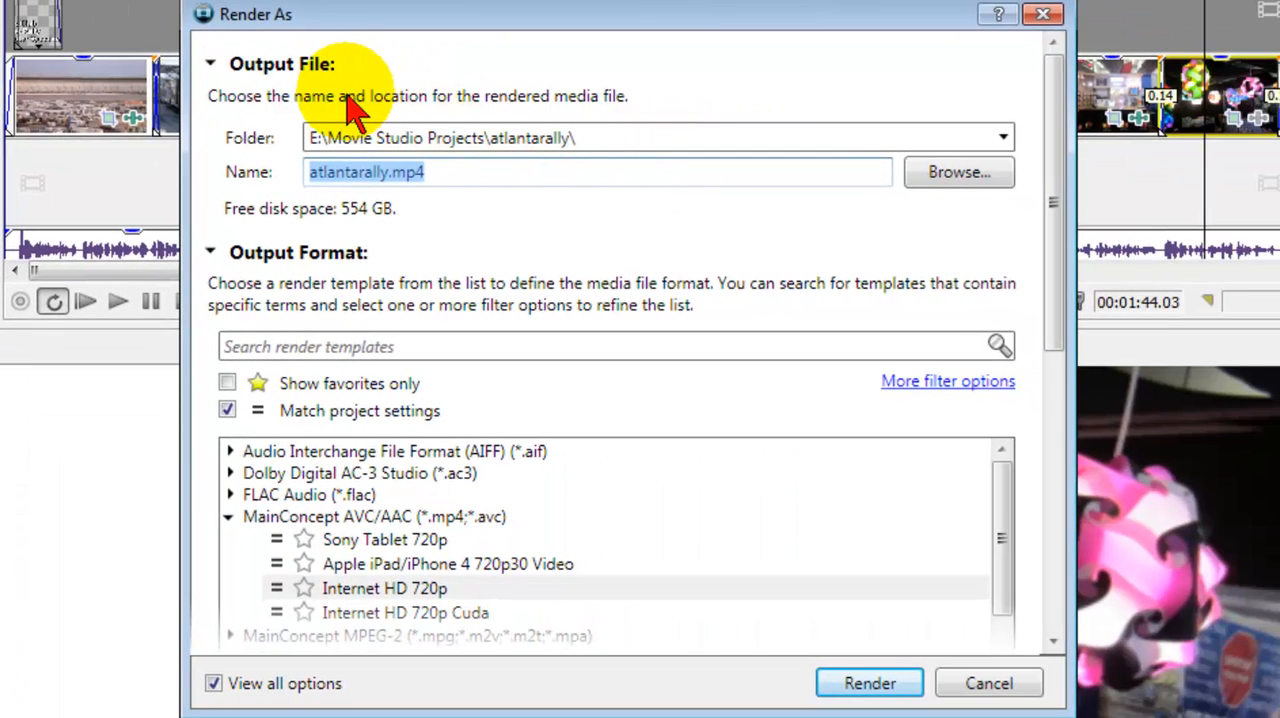
mouse_move(440, 160)
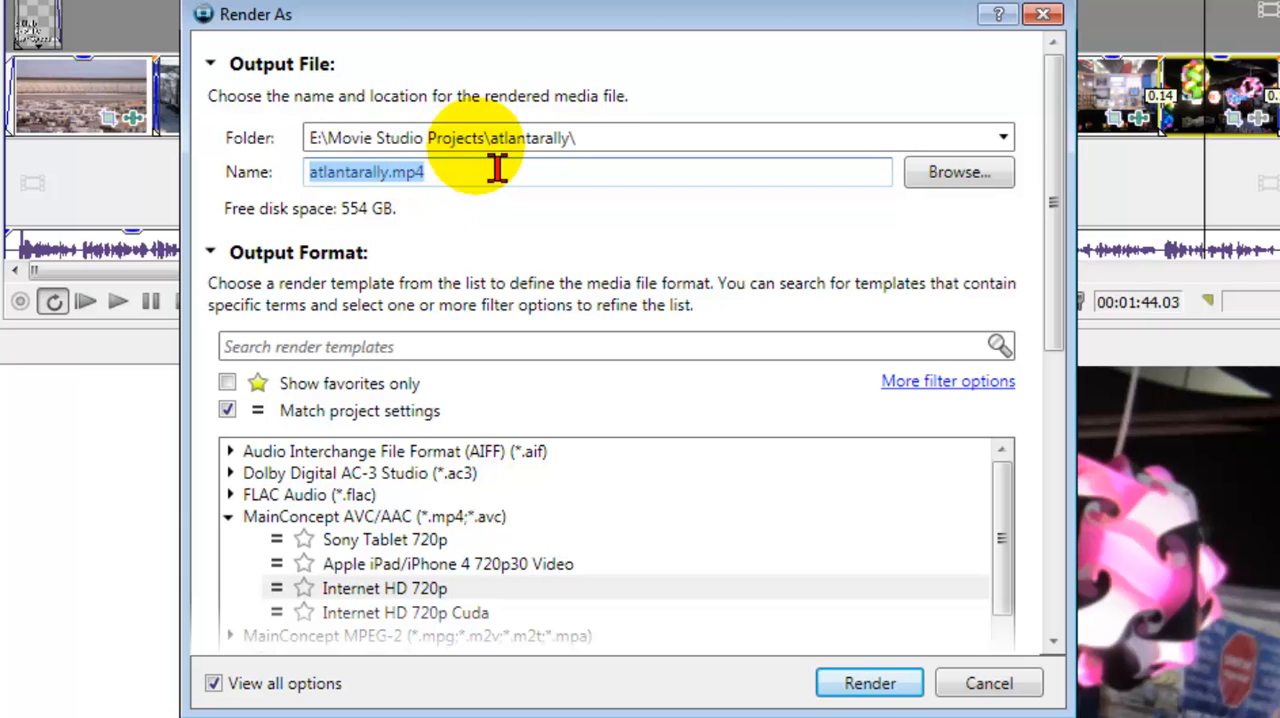
mouse_move(320, 293)
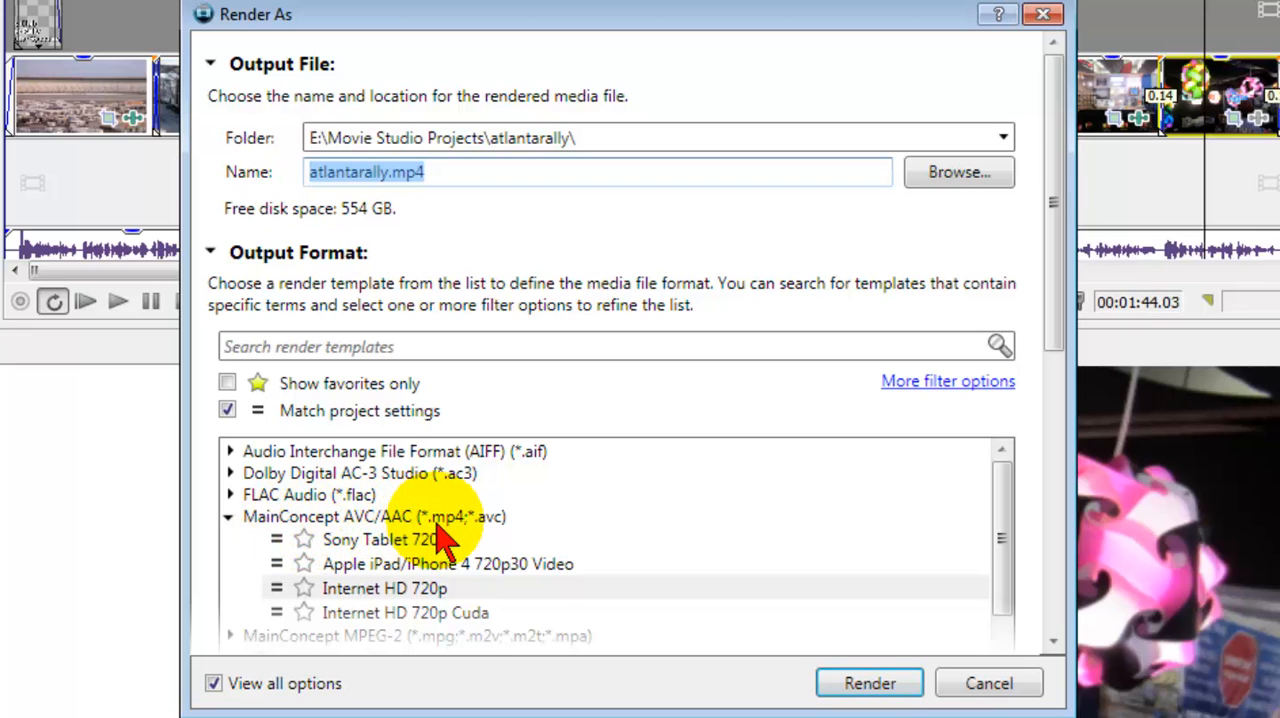
mouse_move(432, 603)
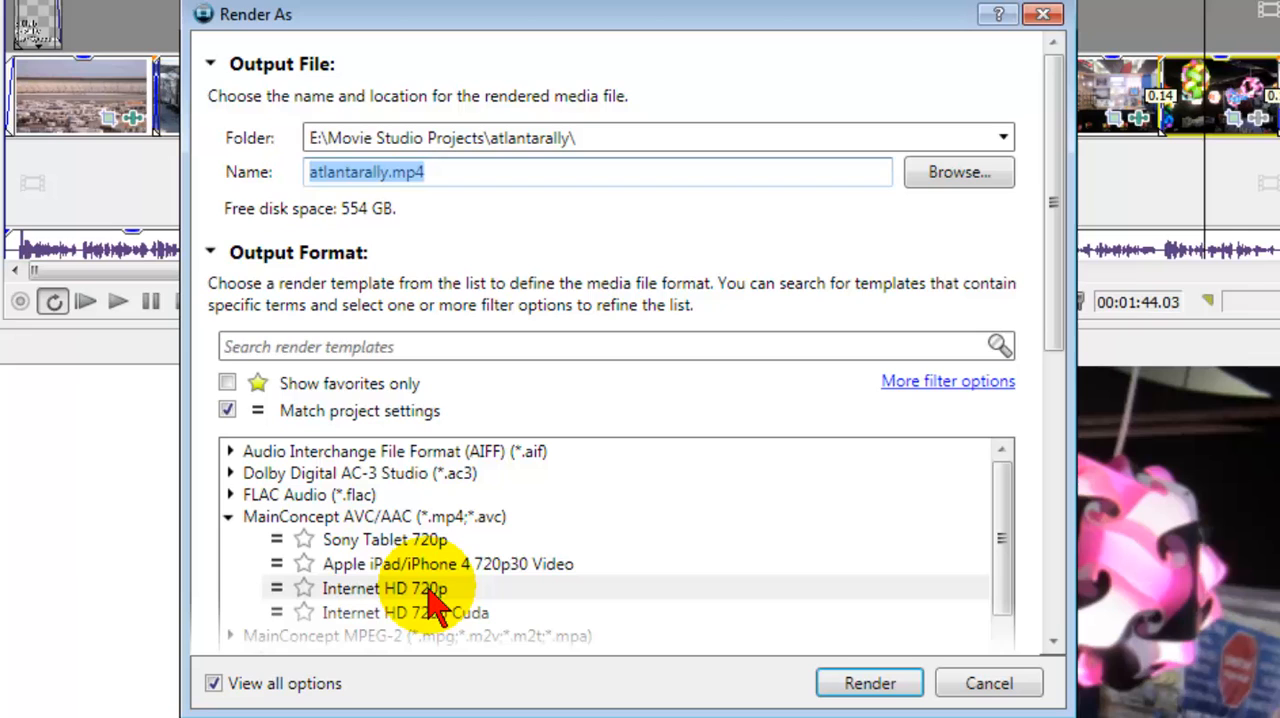
mouse_move(575, 608)
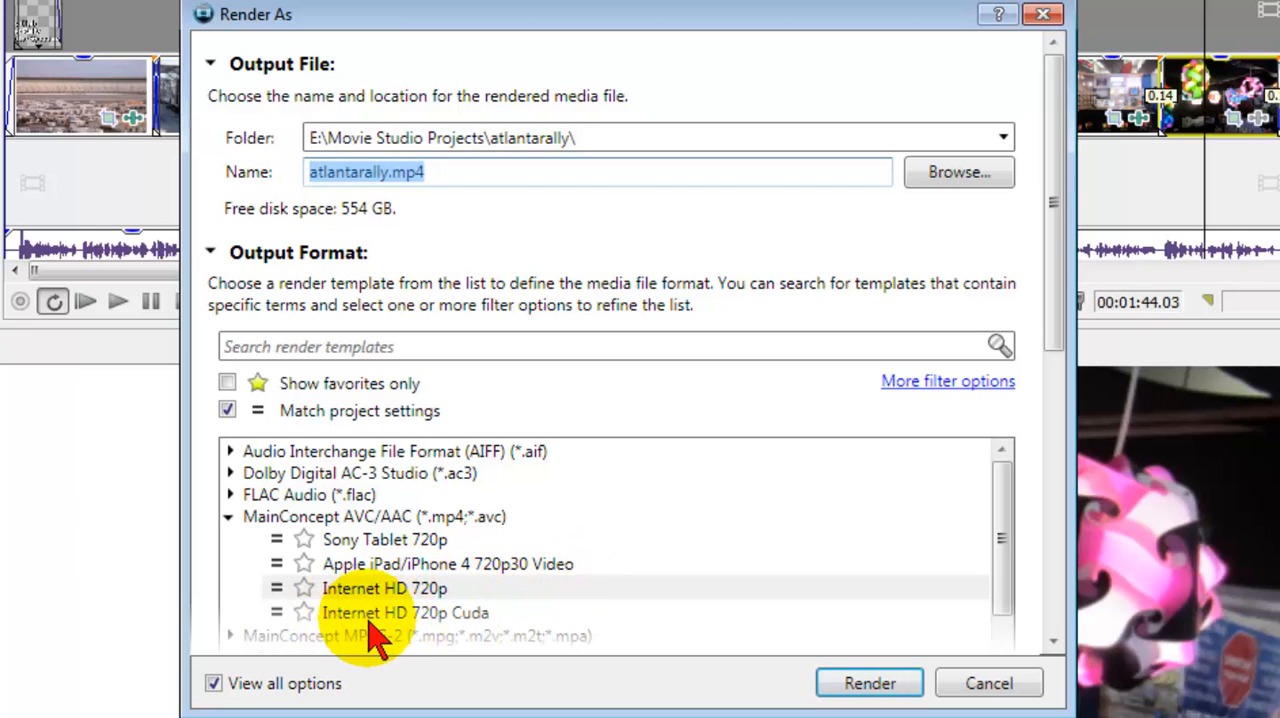
mouse_move(490, 622)
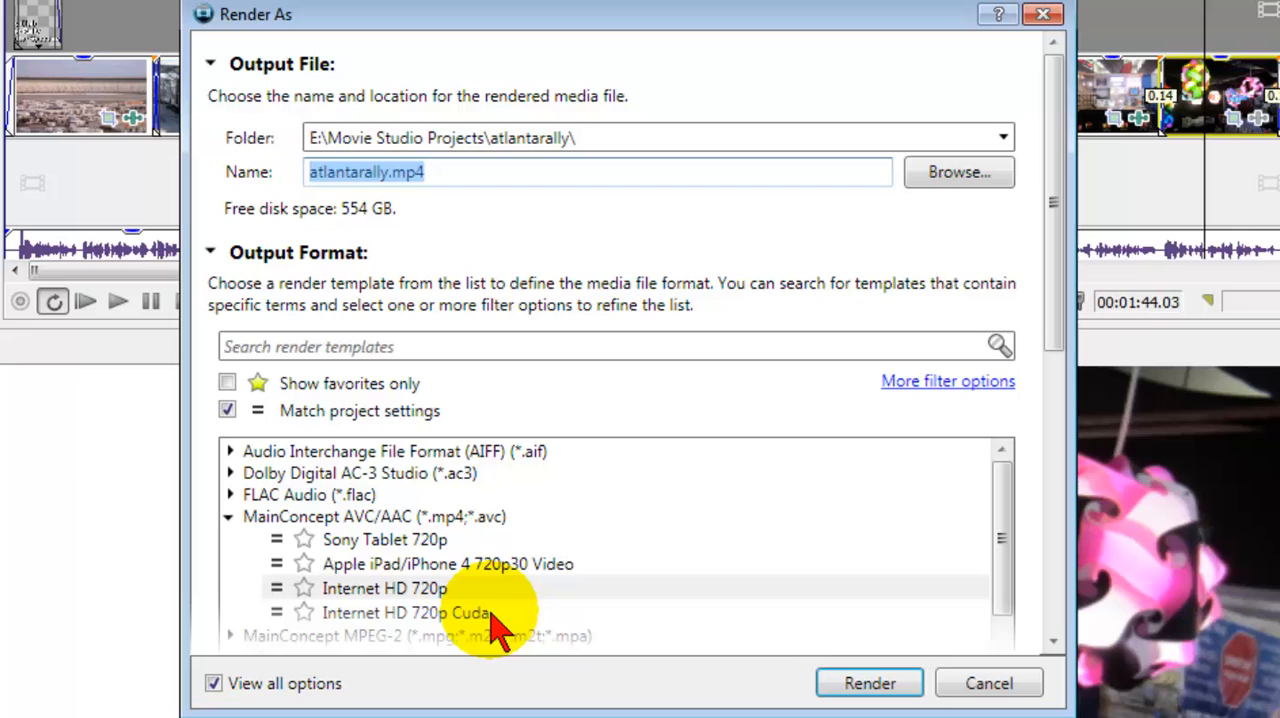
mouse_move(379, 608)
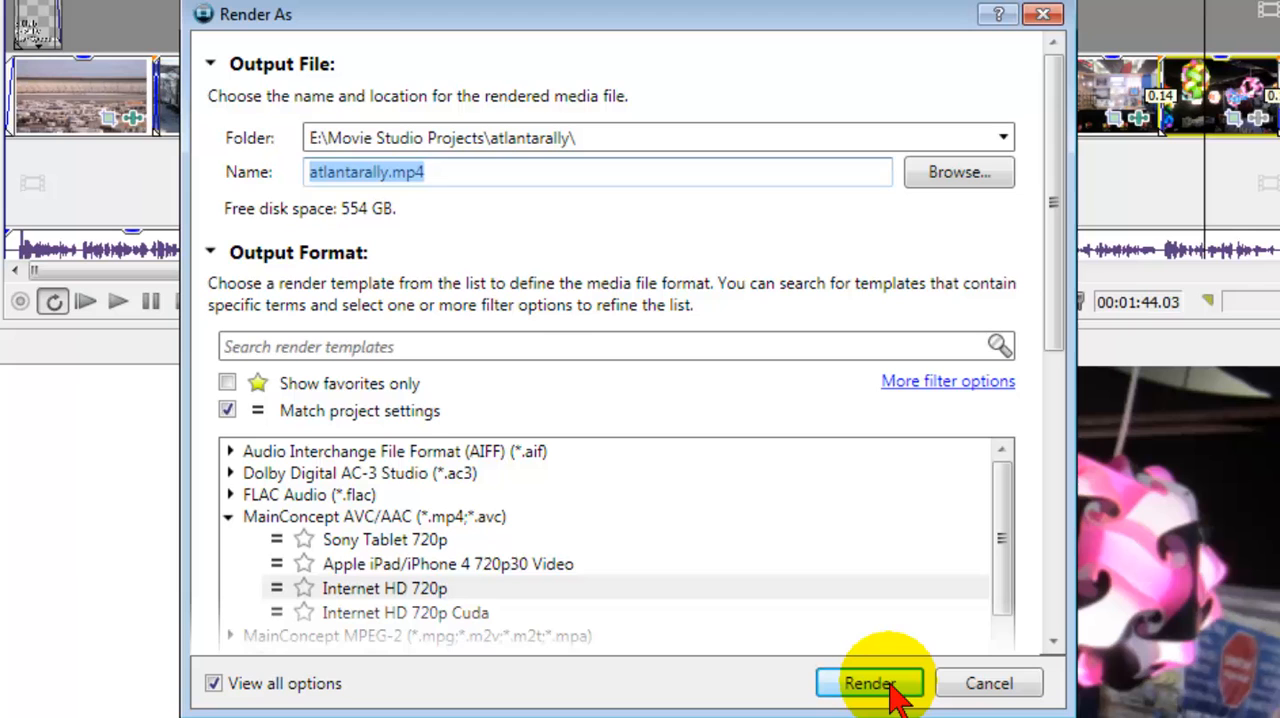
mouse_move(997, 684)
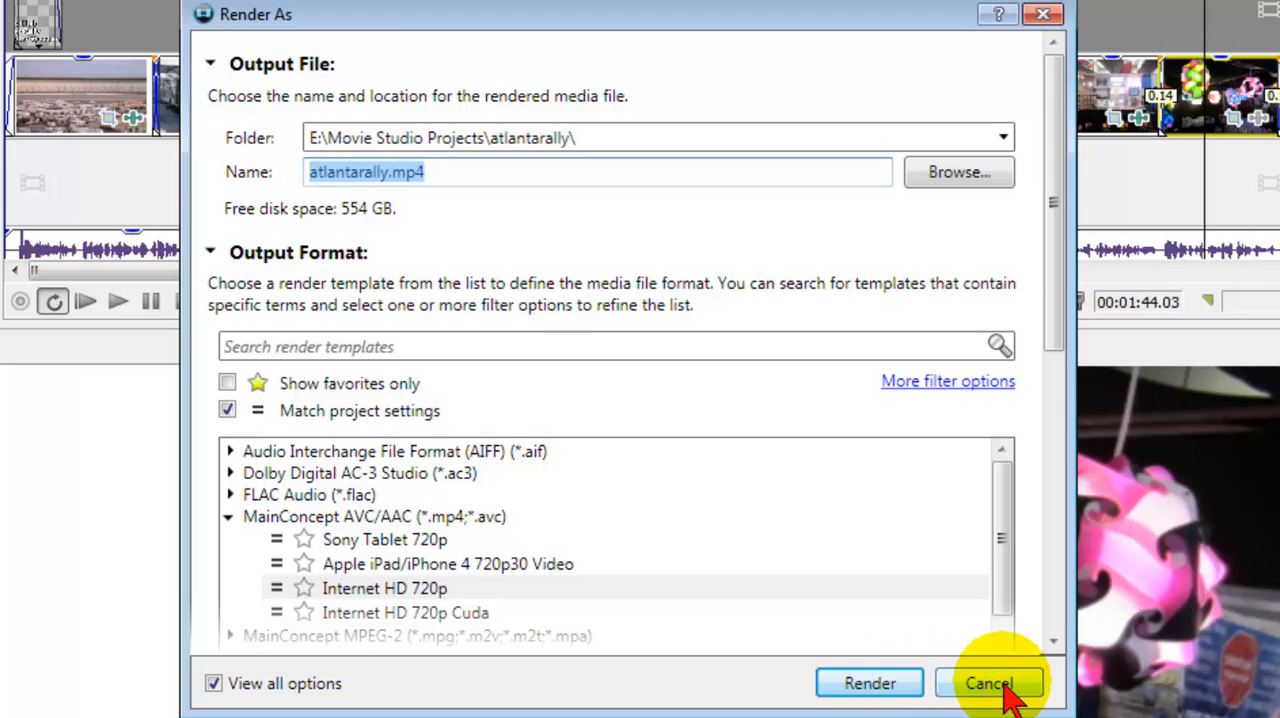
Cancel the Render As window after checking atlantarally.mp4 uses Internet HD 720p.
click(990, 683)
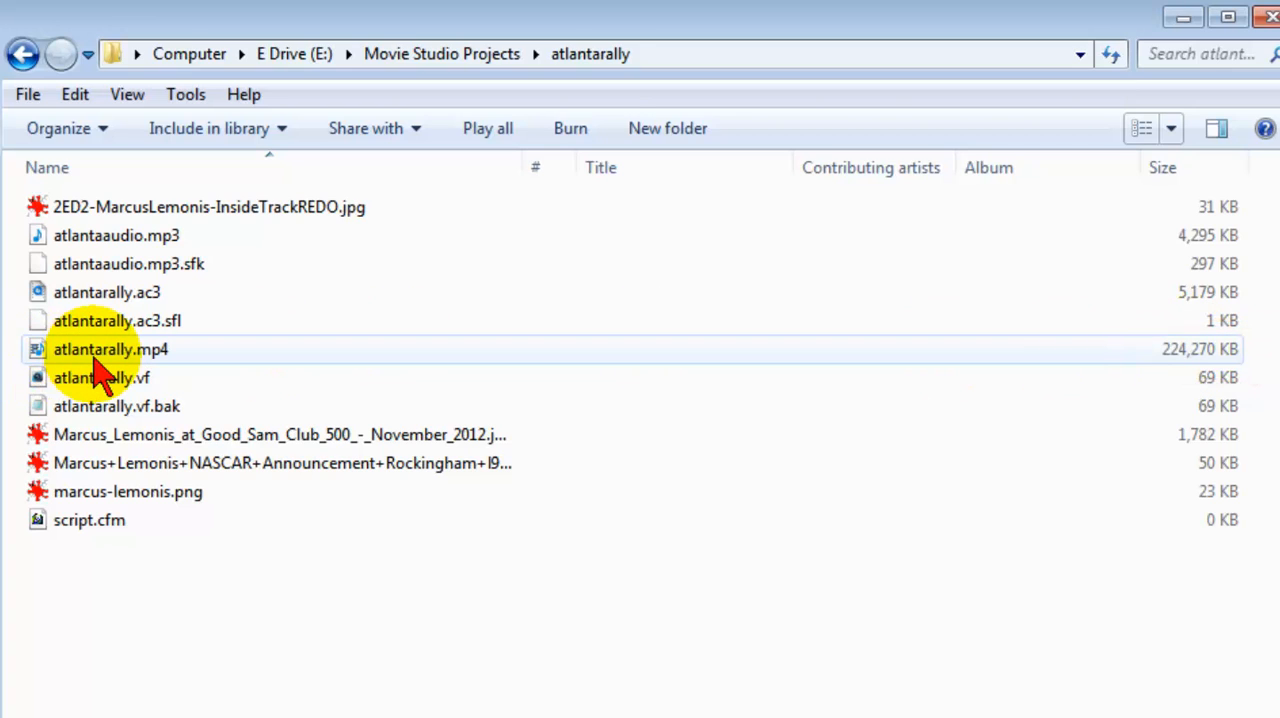
mouse_move(100, 370)
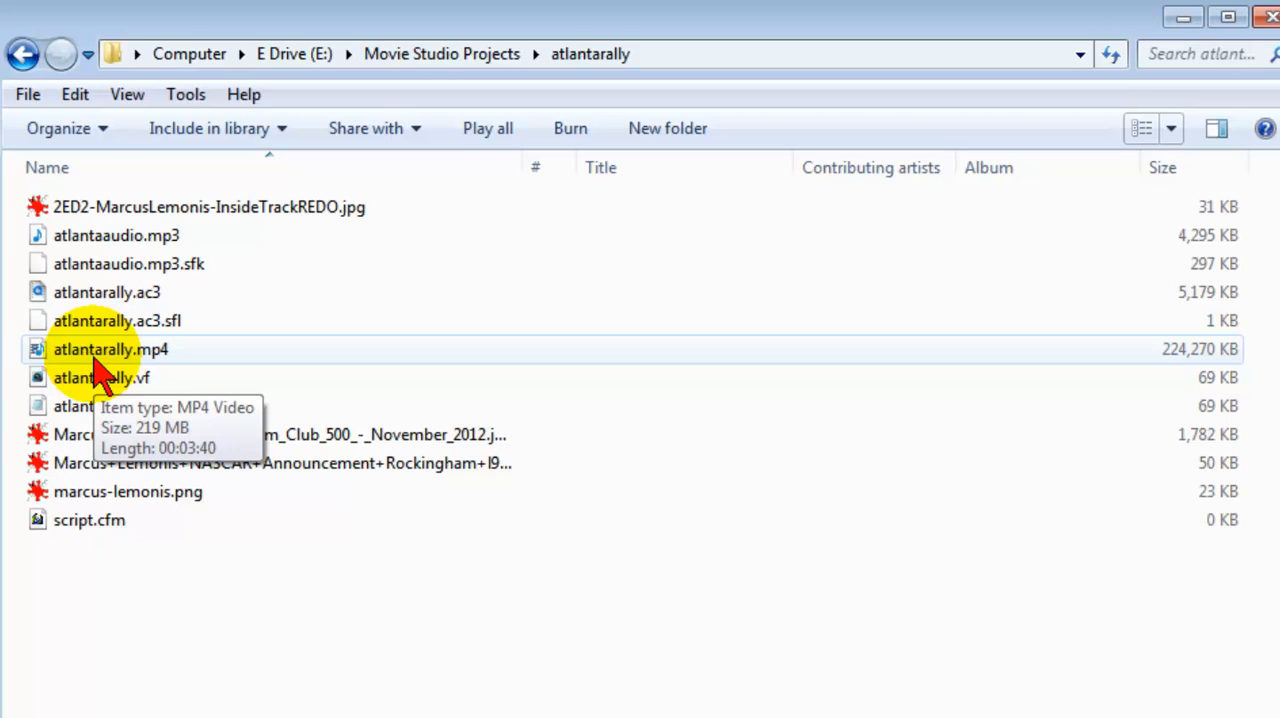
mouse_move(100, 367)
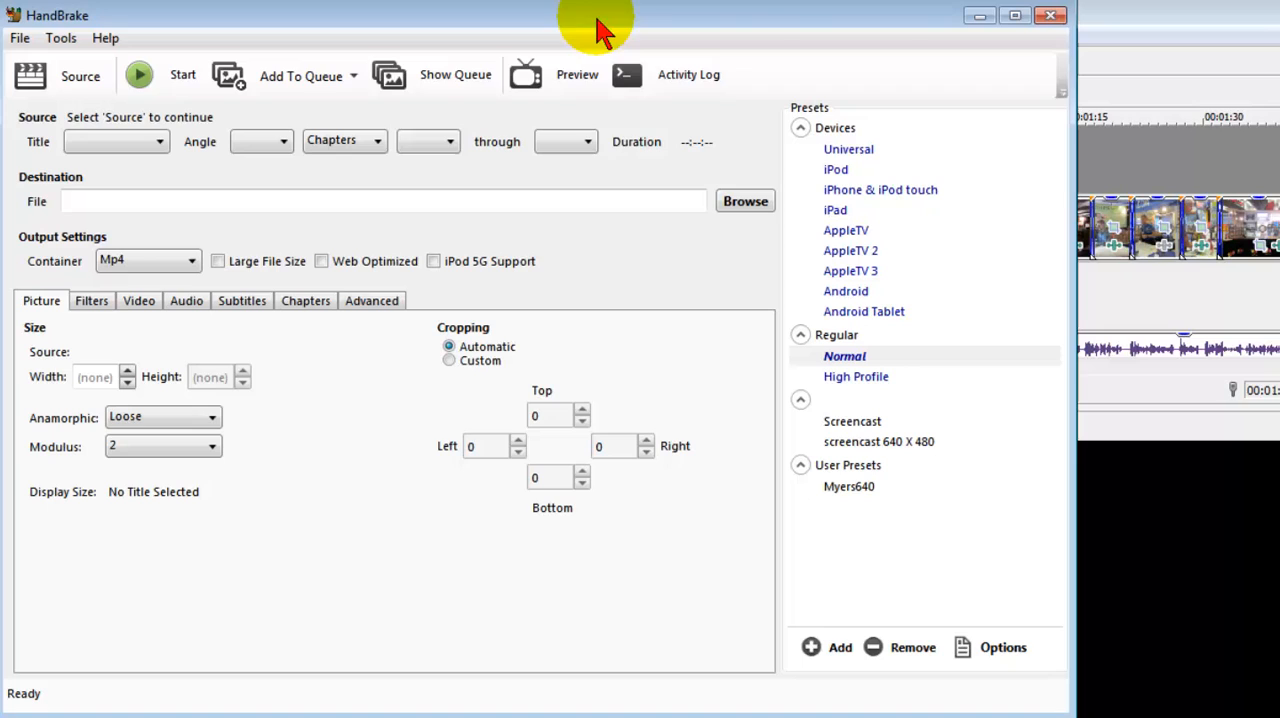
mouse_move(113, 148)
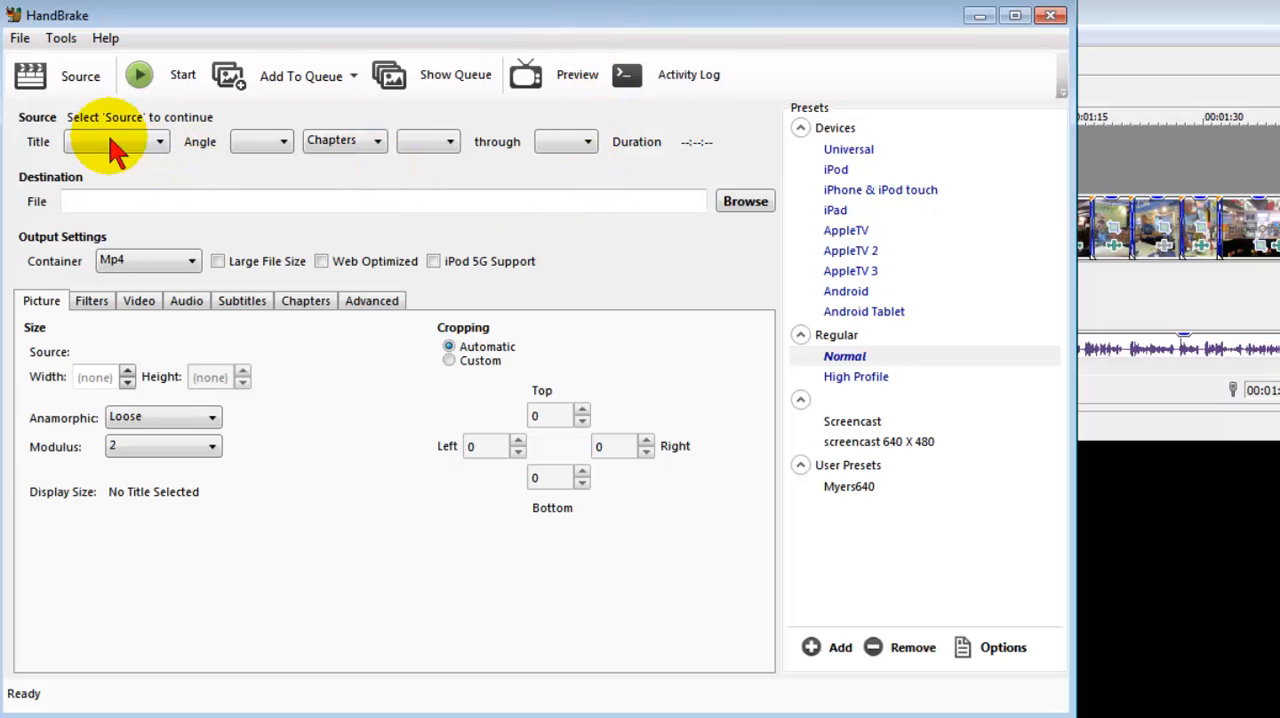
Encode atlantarally.mp4 in HandBrake with the Normal preset and Web Optimized into Atlantarally-1hb.mp4.
click(79, 76)
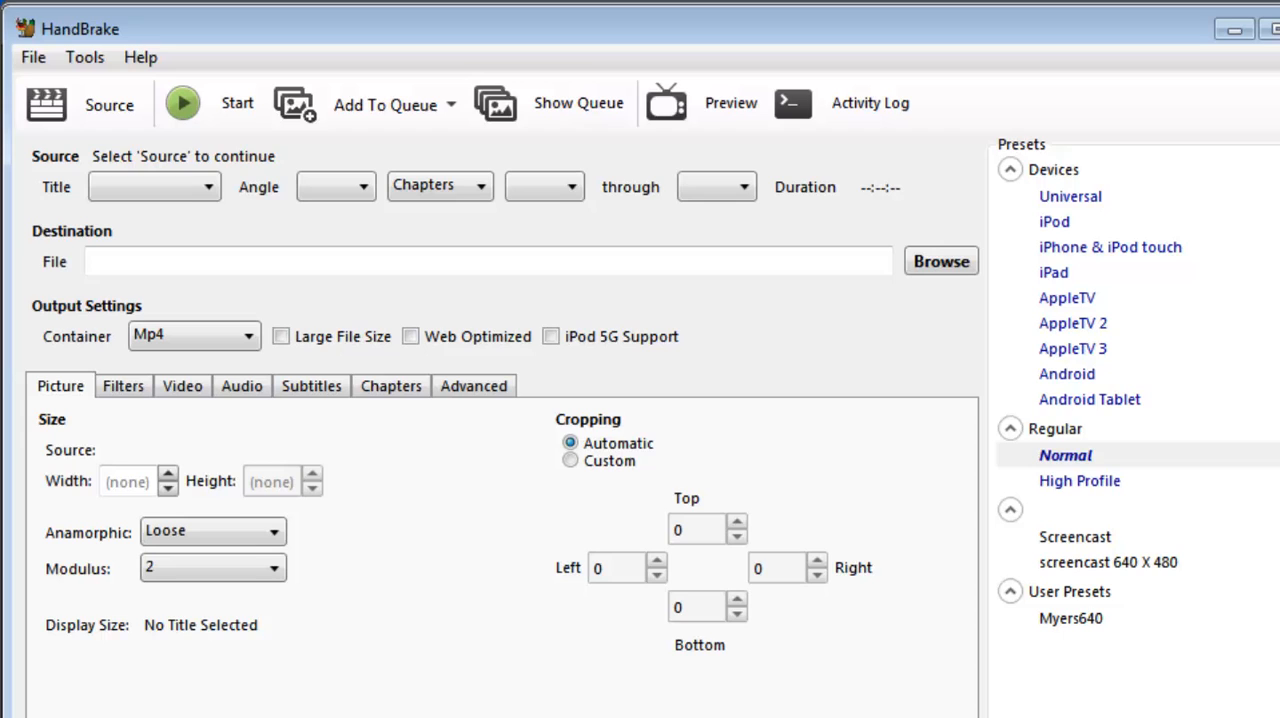
click(1065, 455)
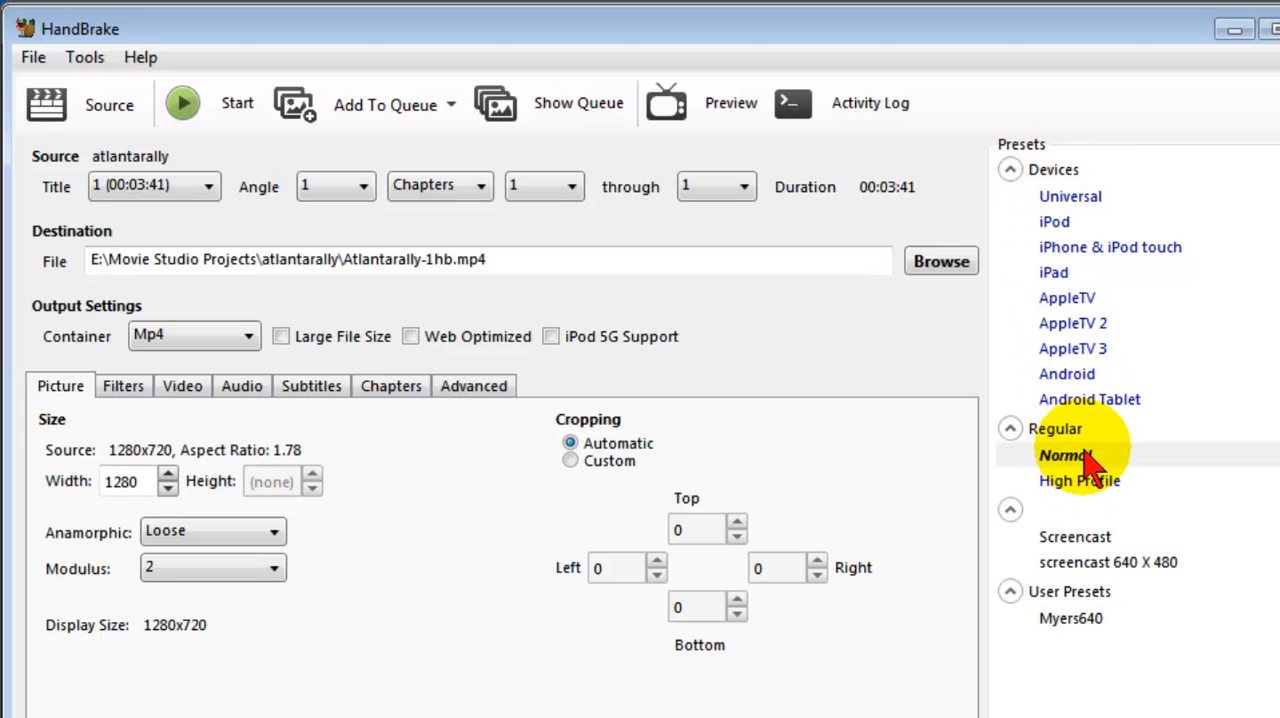
click(1064, 455)
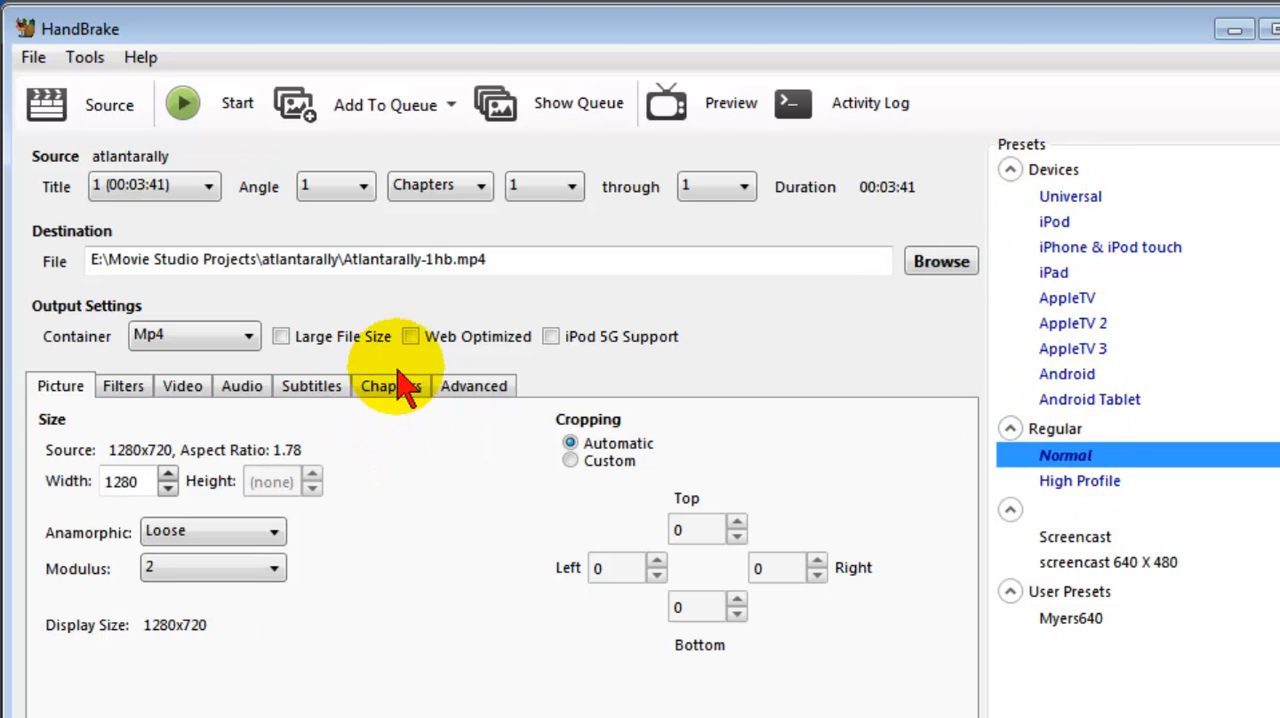
click(411, 336)
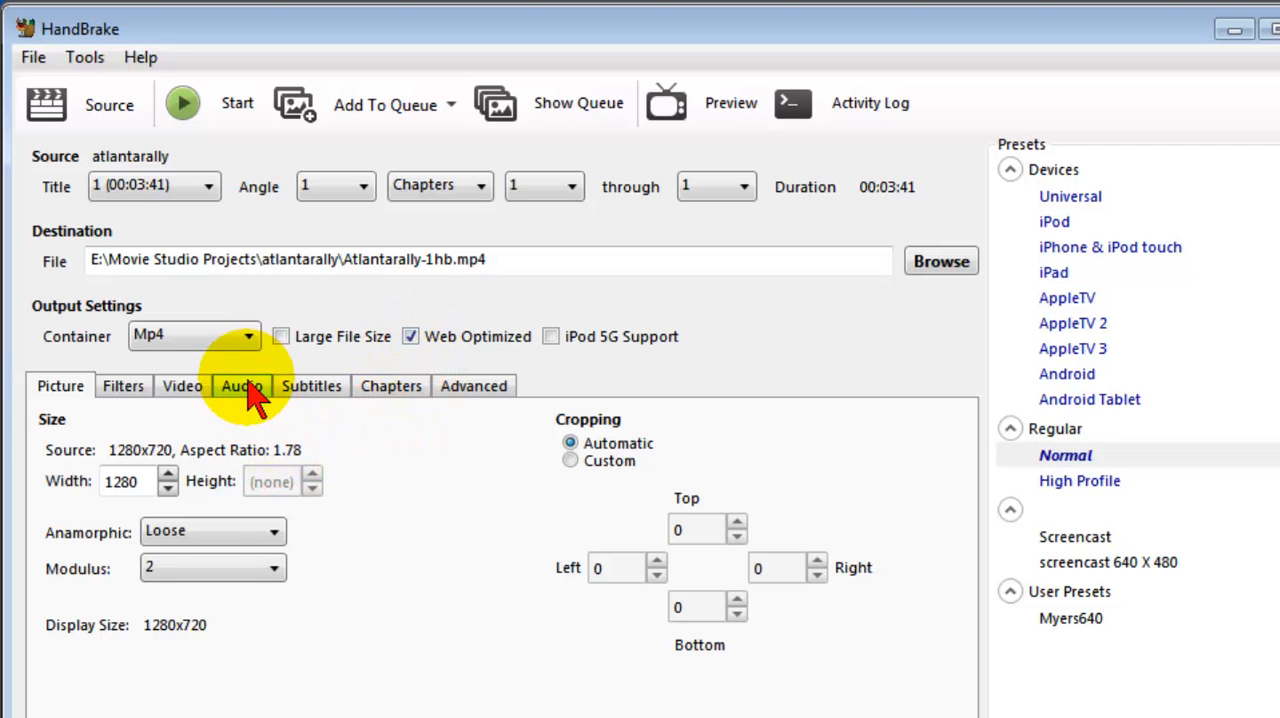
click(182, 386)
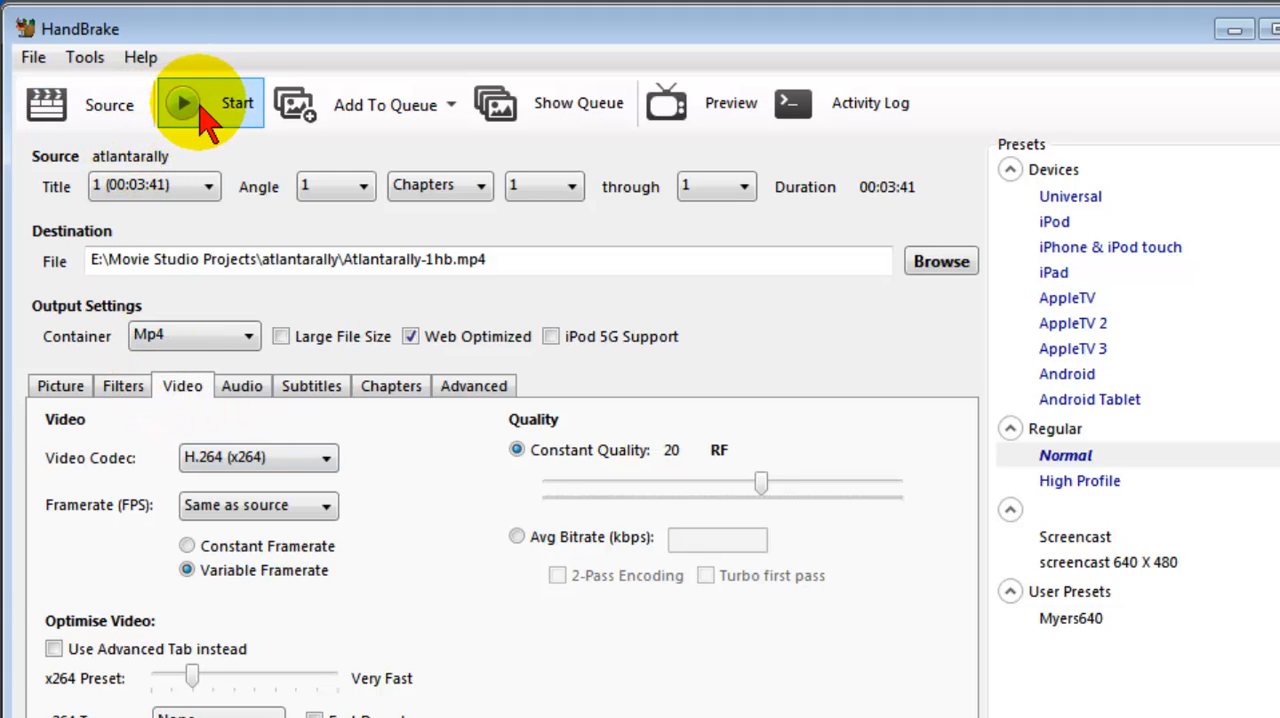
click(186, 105)
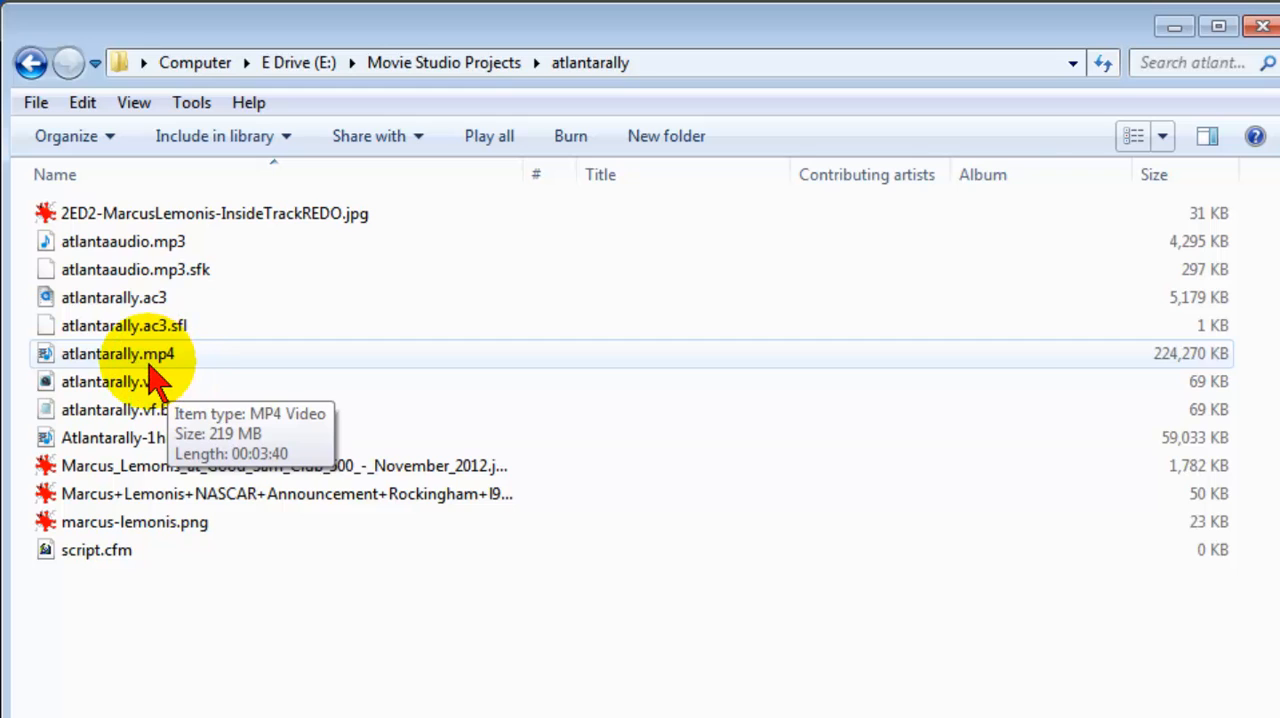
mouse_move(1190, 370)
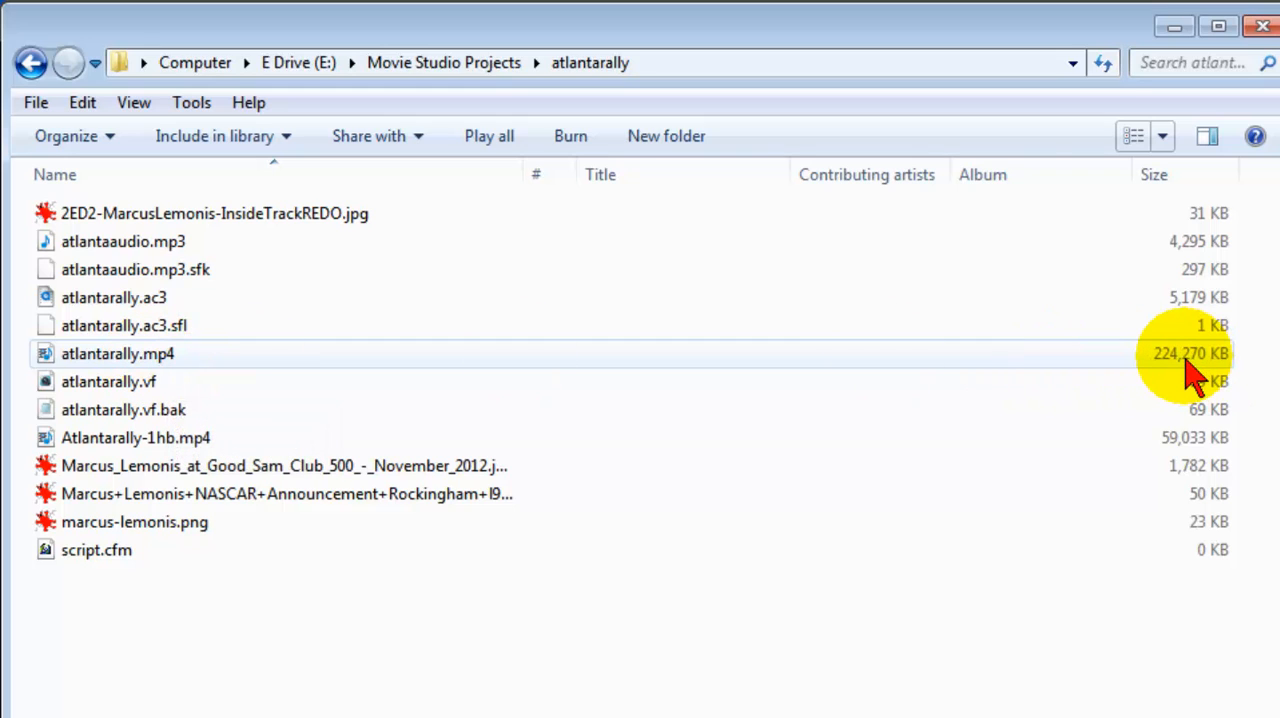
mouse_move(135, 438)
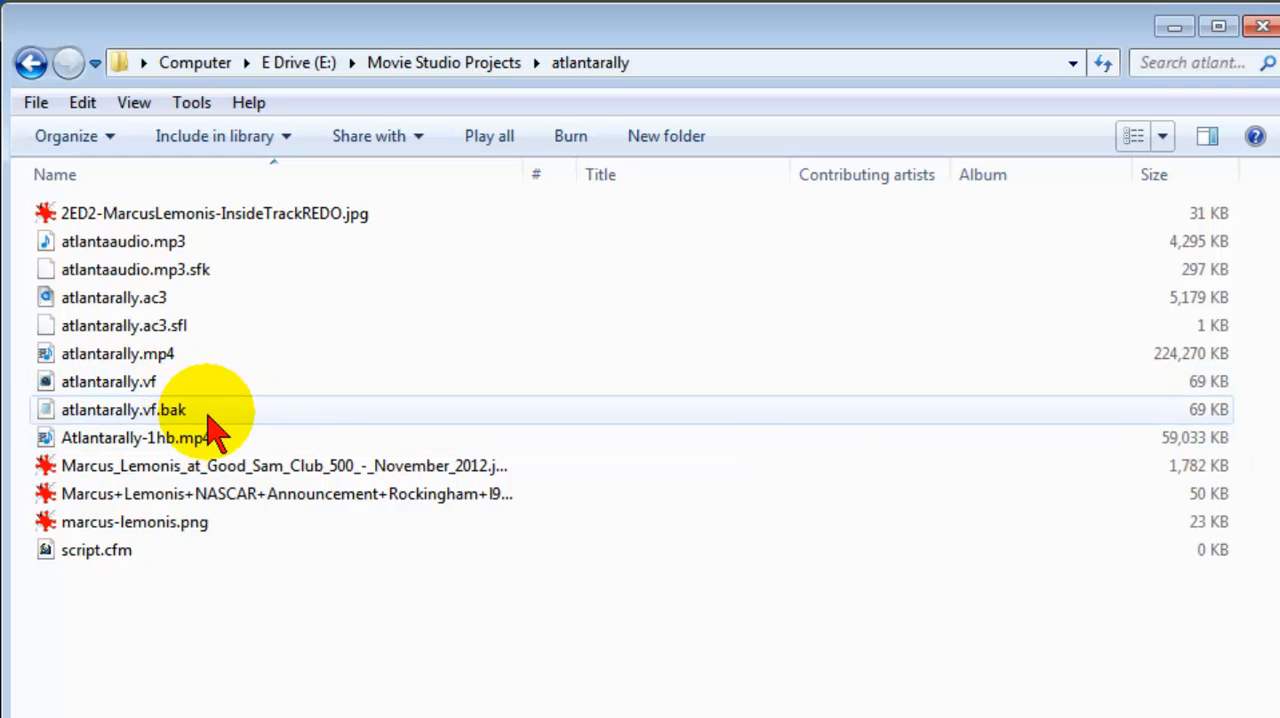
mouse_move(690, 375)
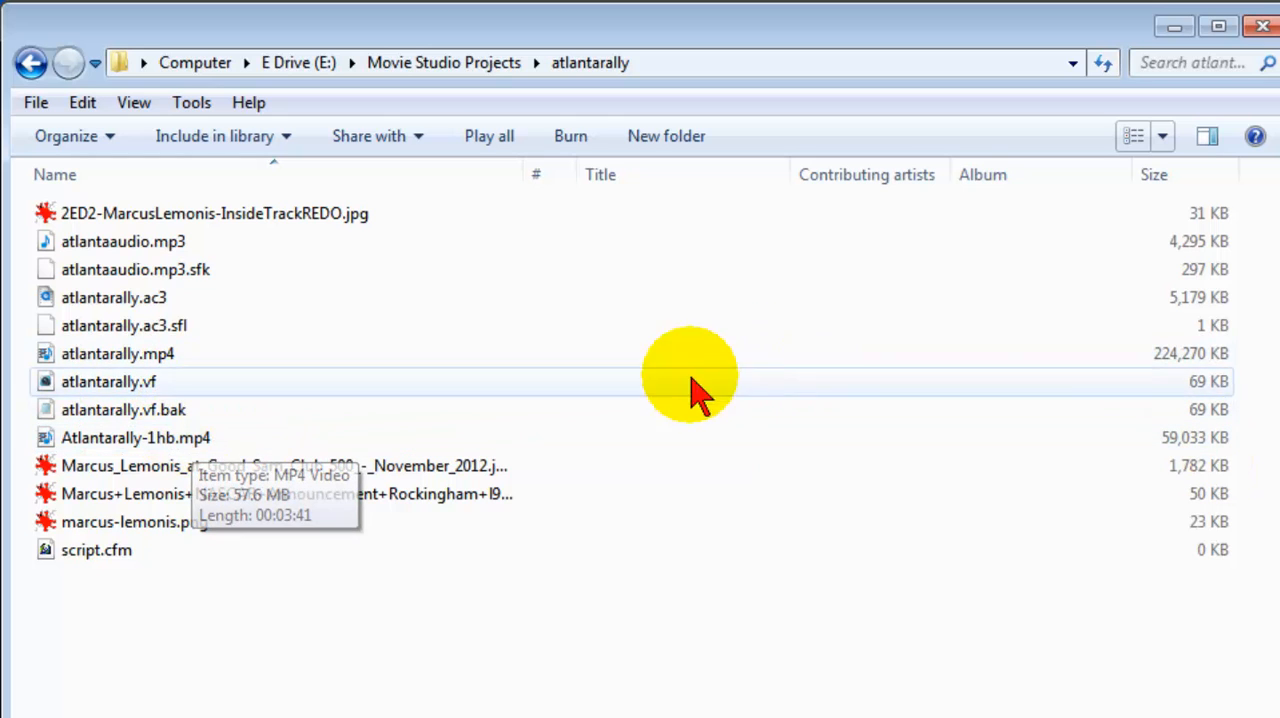
Reopen the atlantarally project in Movie Studio and open its Project Properties.
double_click(113, 377)
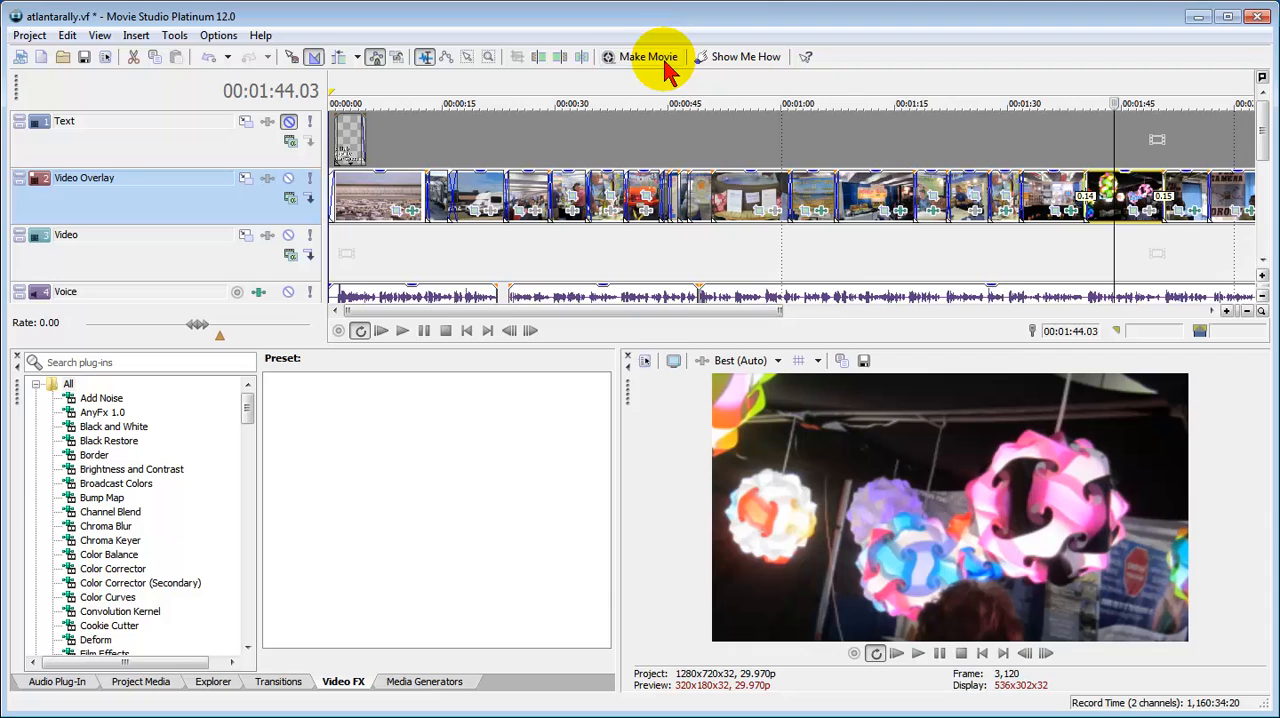
mouse_move(478, 85)
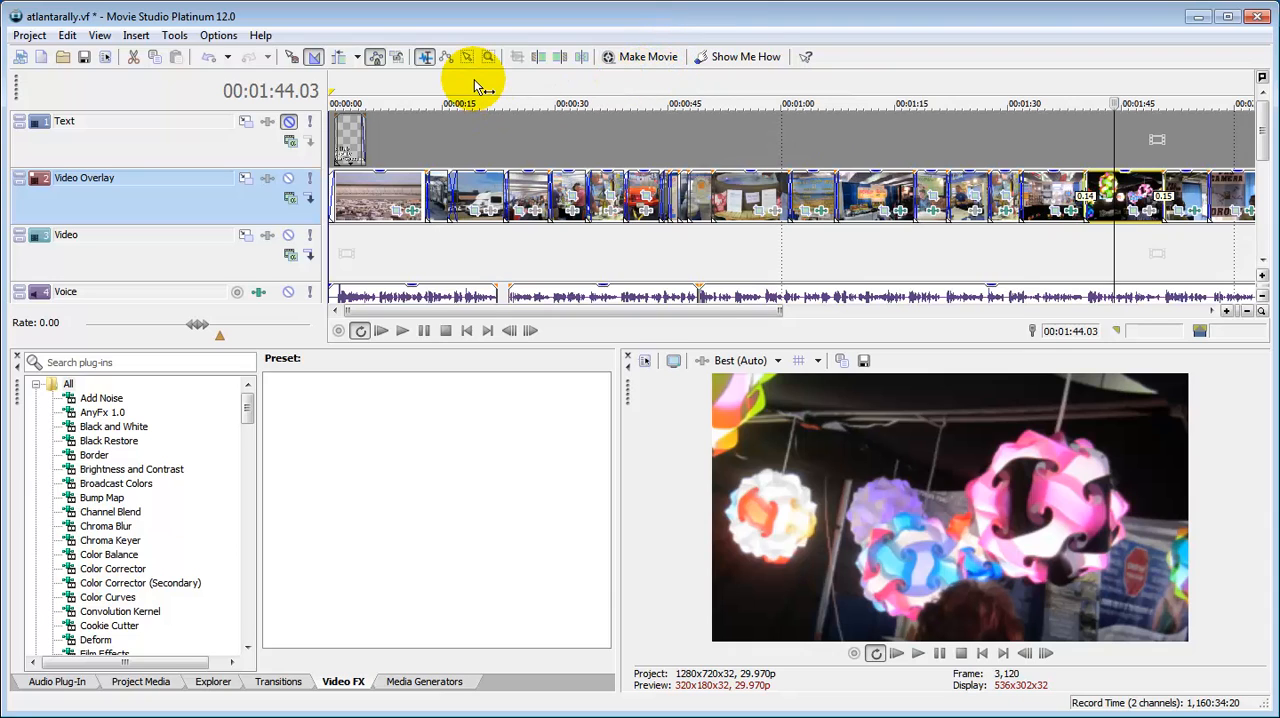
click(28, 35)
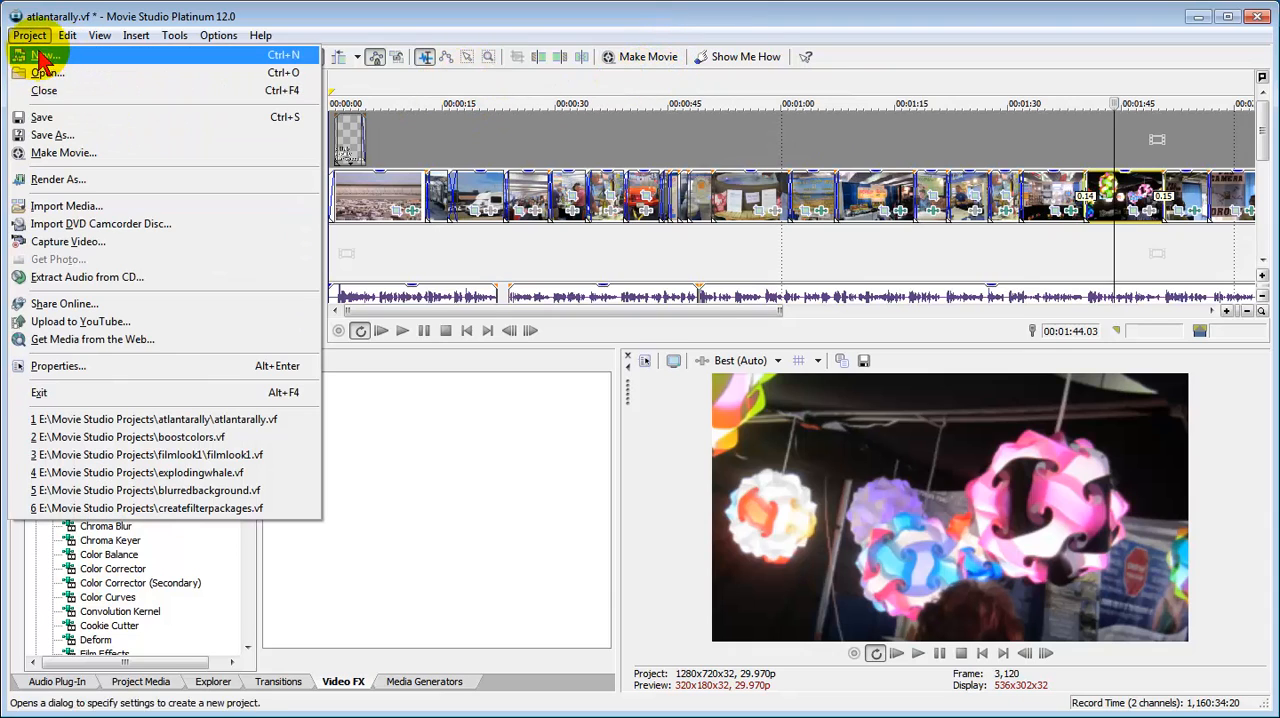
mouse_move(57, 366)
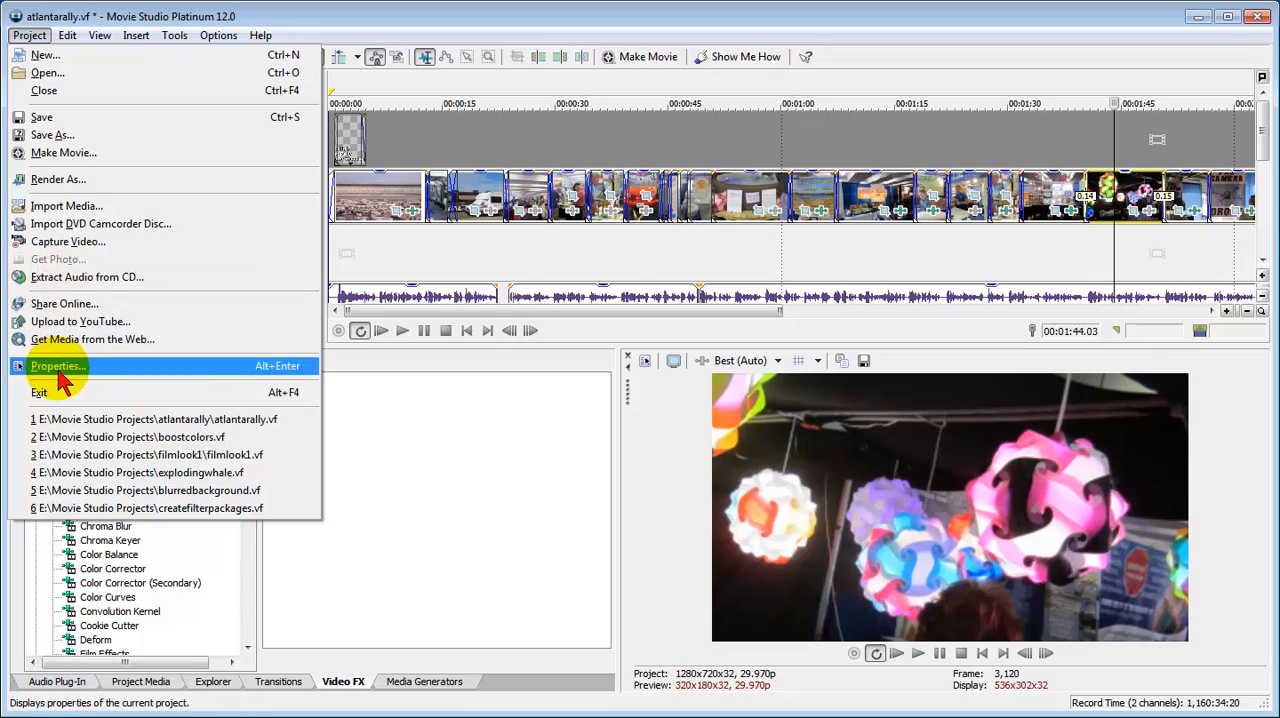
click(57, 366)
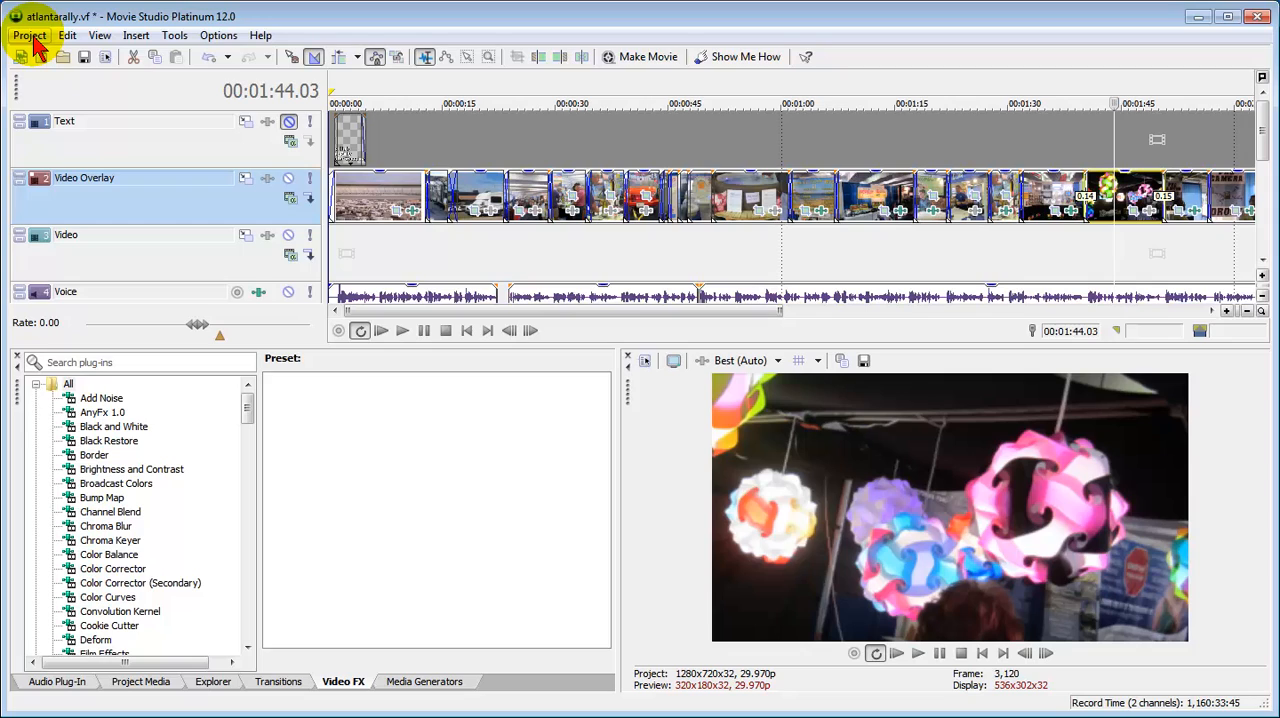
mouse_move(445, 557)
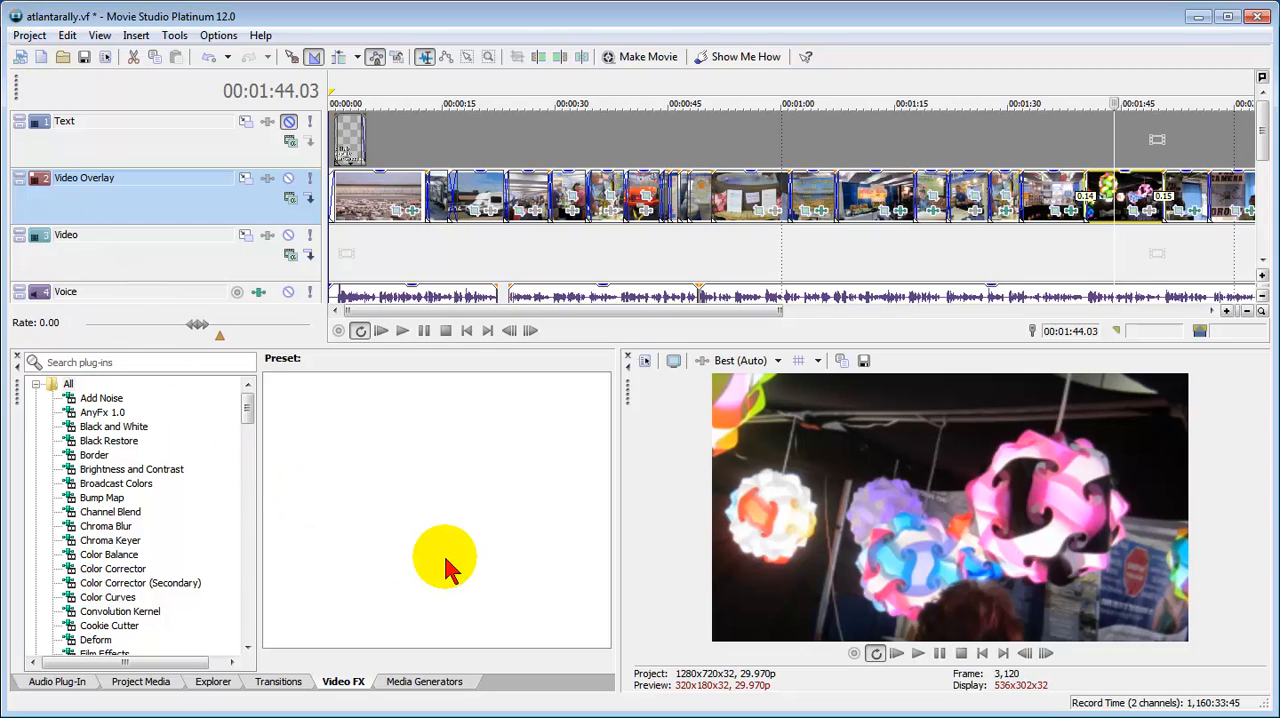